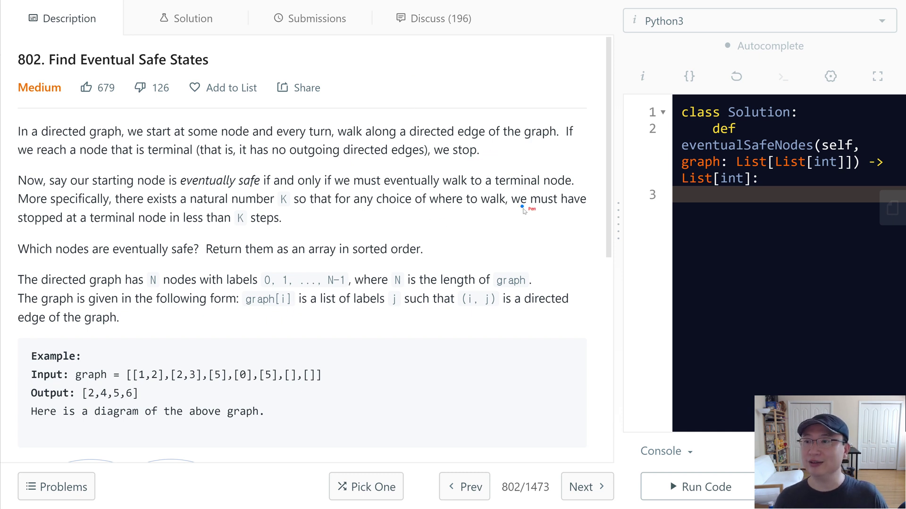
pyautogui.moveTo(103, 60)
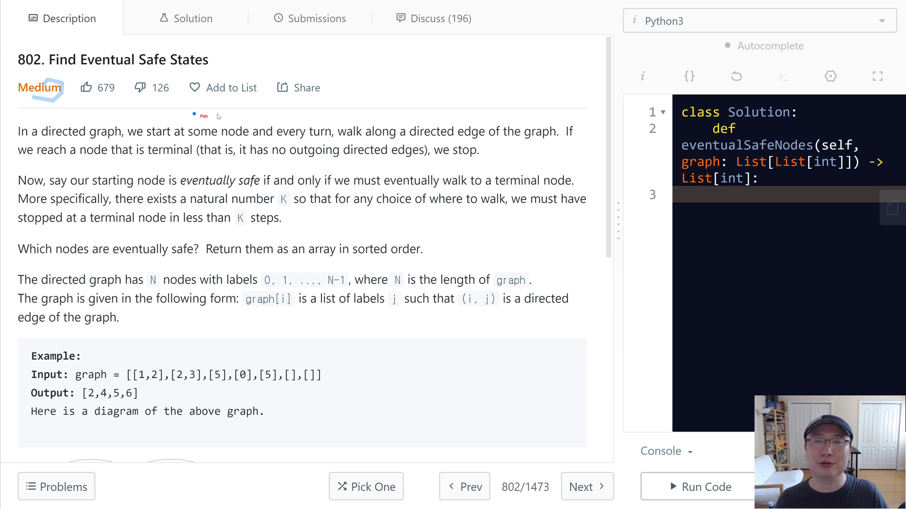
pyautogui.moveTo(98, 140)
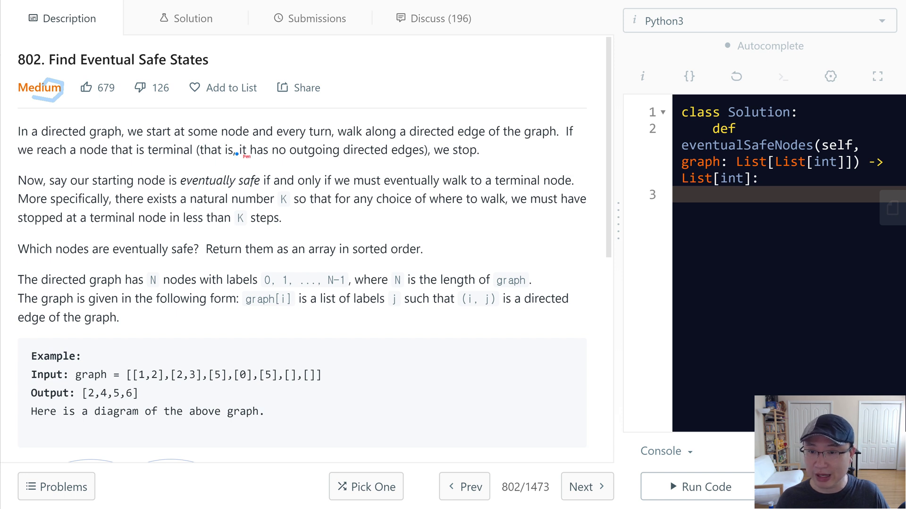
pyautogui.moveTo(399, 137)
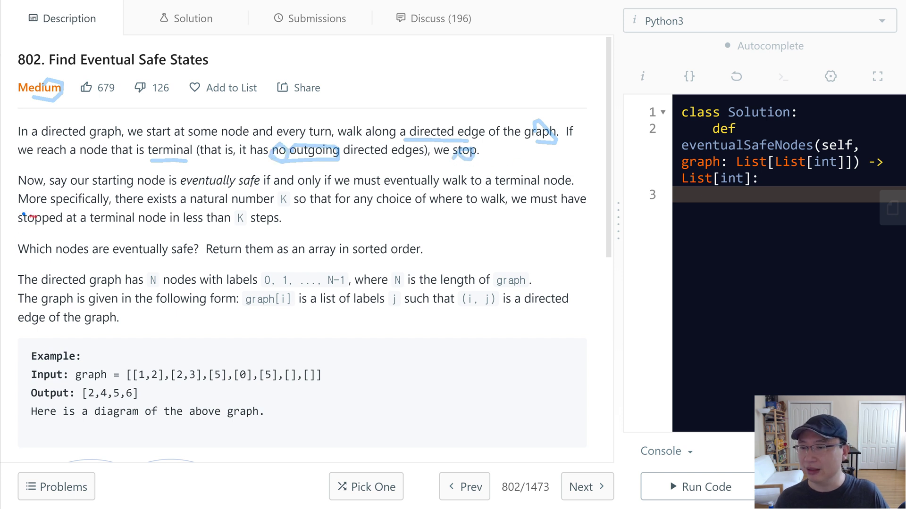
pyautogui.moveTo(155, 190)
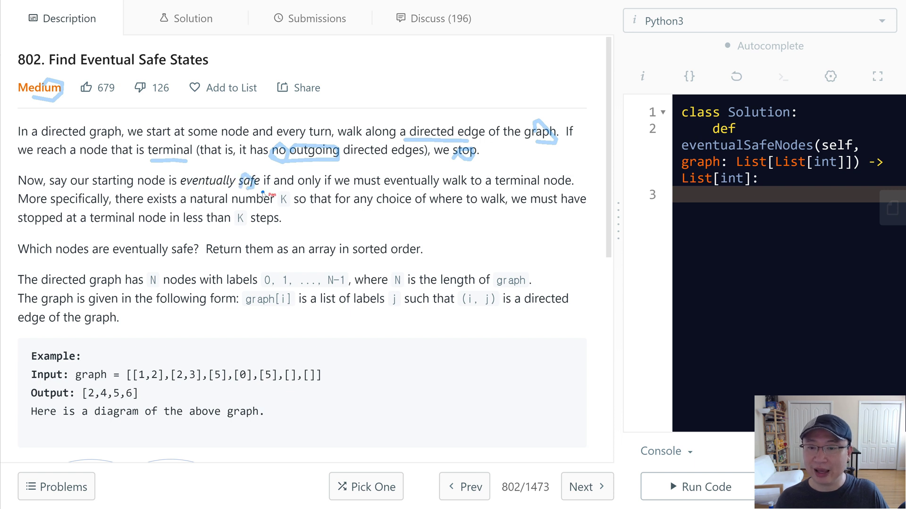
pyautogui.moveTo(350, 198)
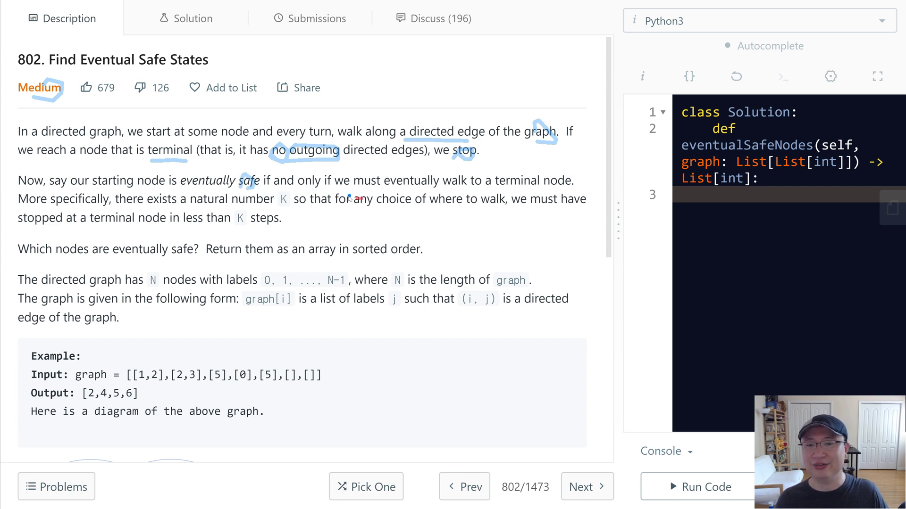
pyautogui.moveTo(526, 192)
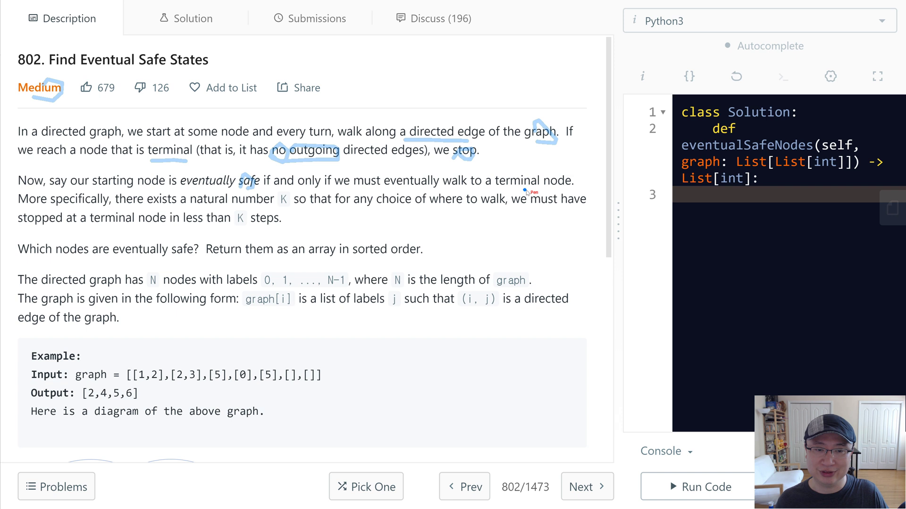
pyautogui.moveTo(52, 209)
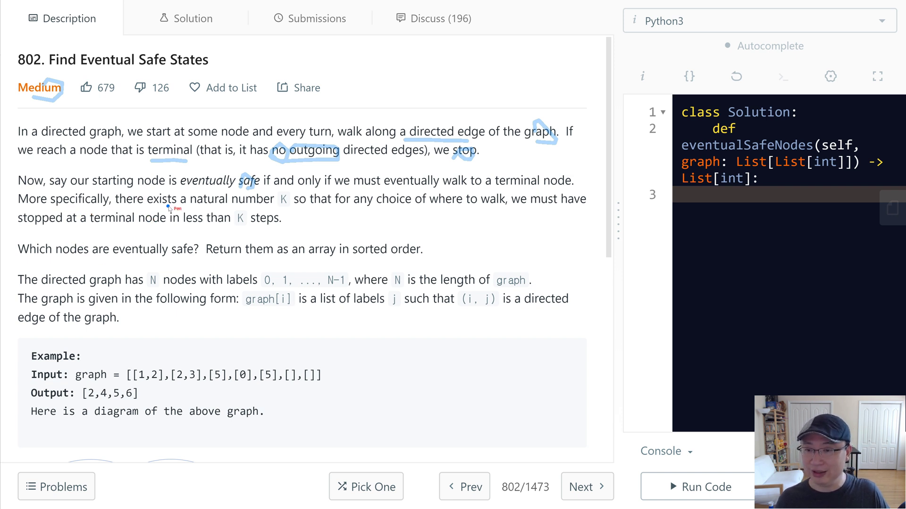
pyautogui.moveTo(351, 239)
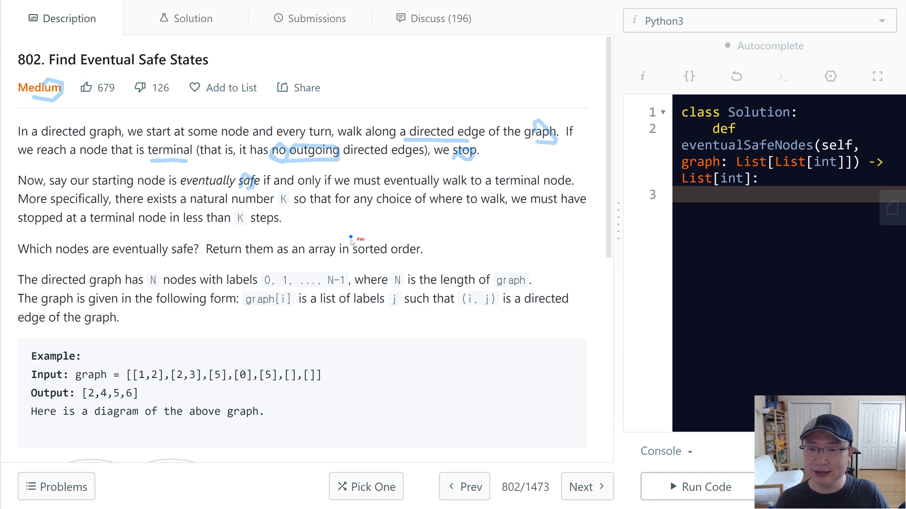
pyautogui.moveTo(424, 249)
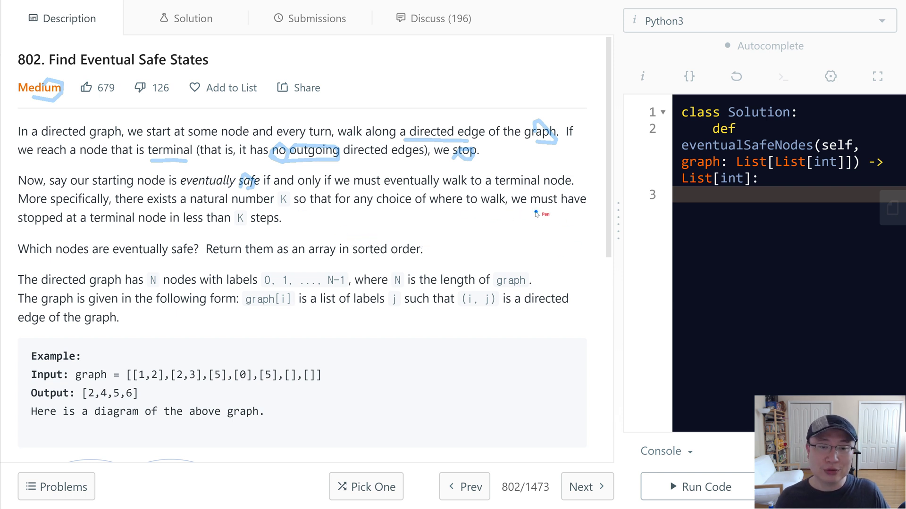
pyautogui.moveTo(93, 238)
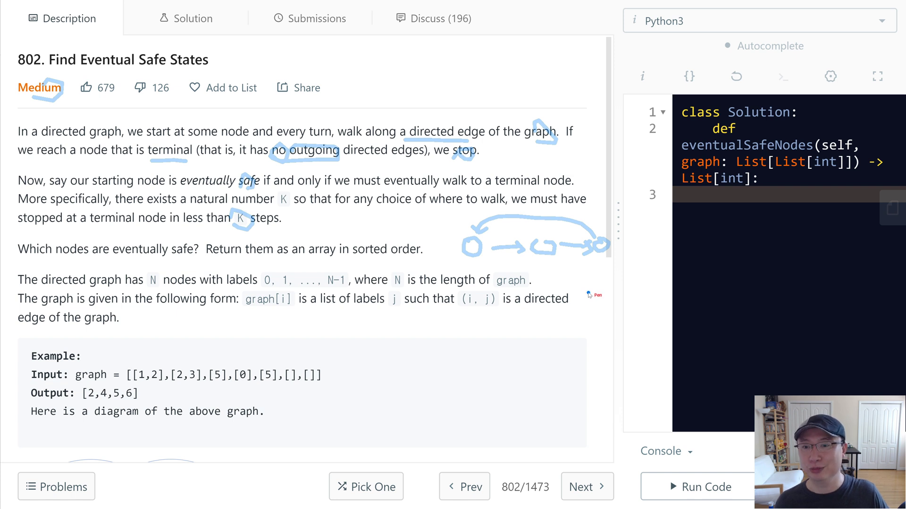
pyautogui.moveTo(252, 237)
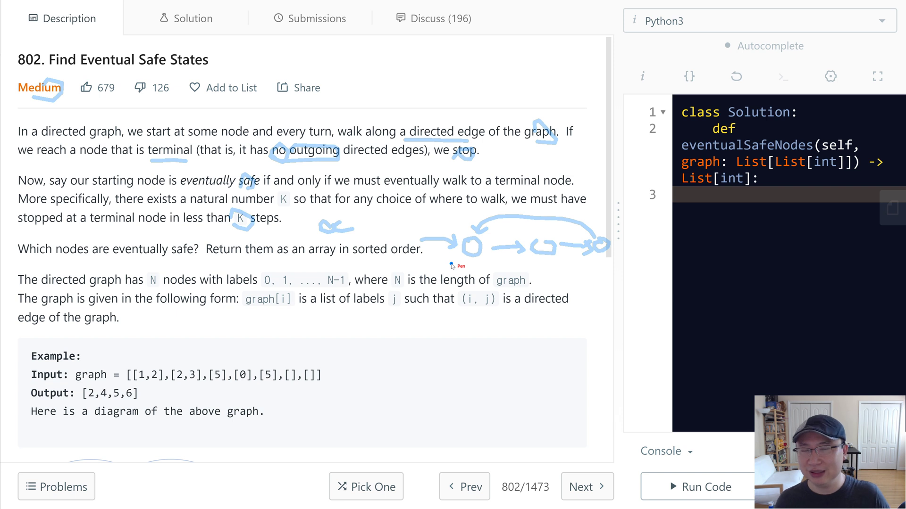
pyautogui.moveTo(490, 237)
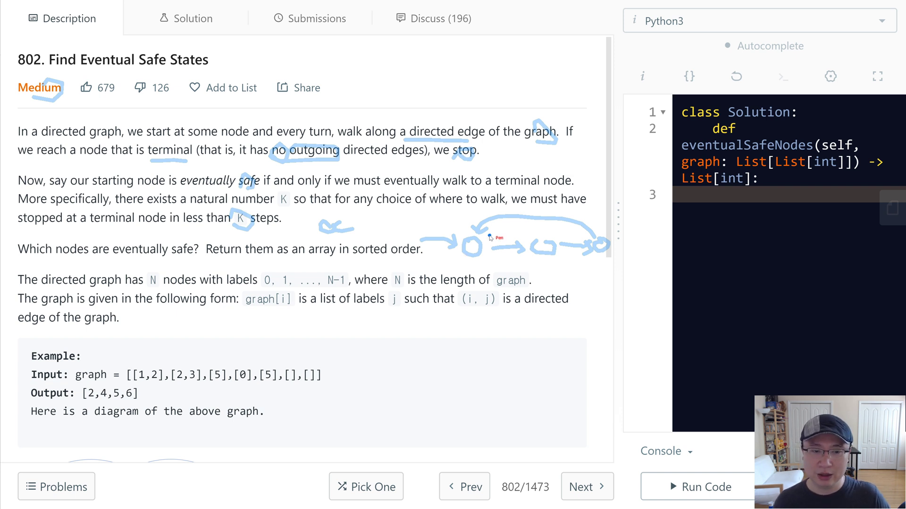
pyautogui.moveTo(468, 272)
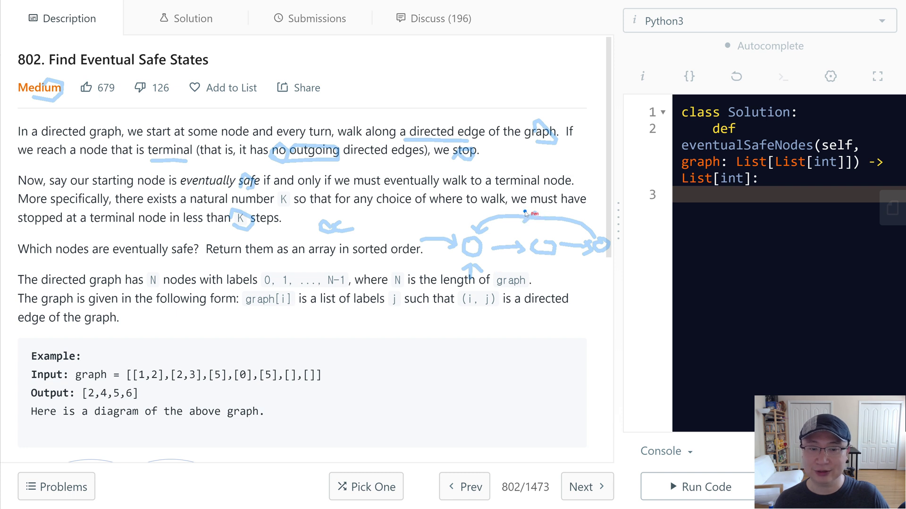
pyautogui.moveTo(532, 227)
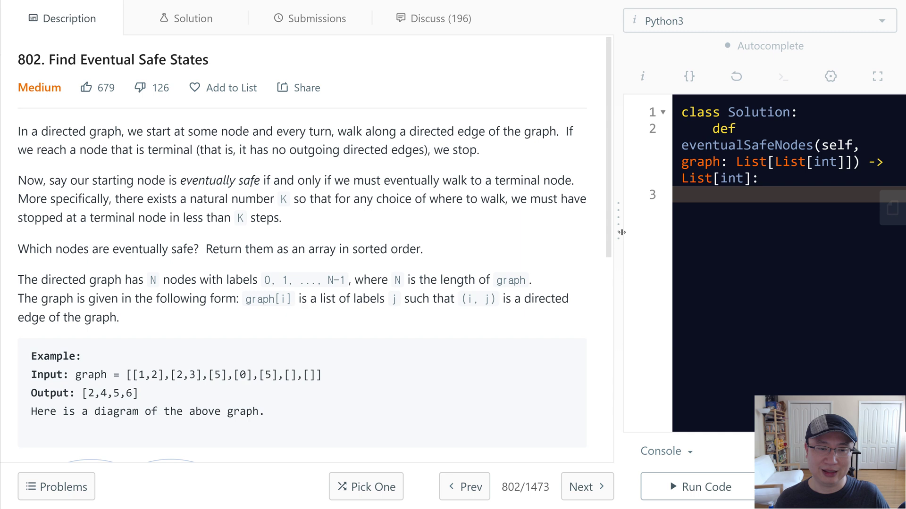
# Scroll the description to the example graph diagram and the Note section
pyautogui.scroll(-3)
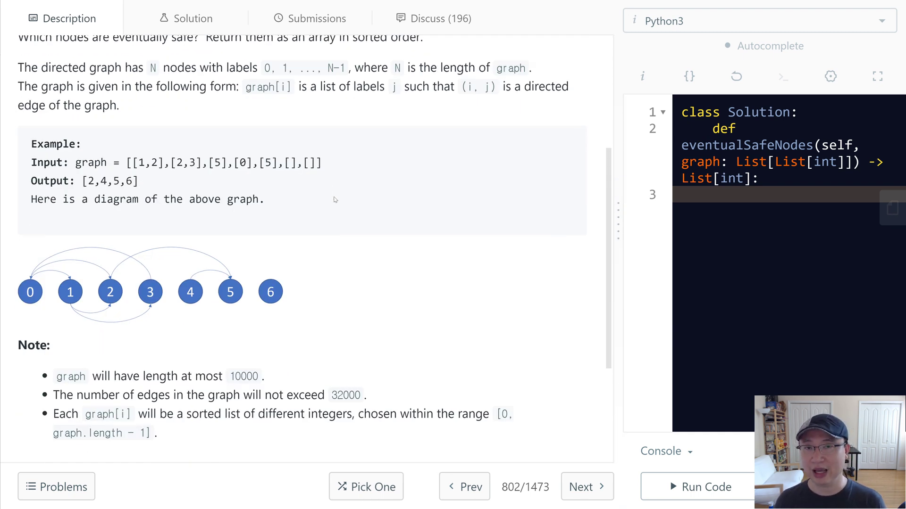
pyautogui.moveTo(301, 277)
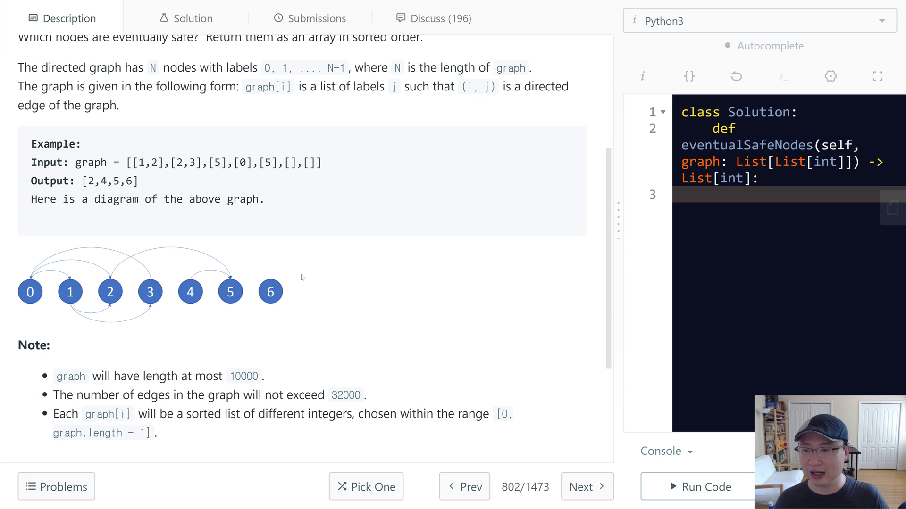
pyautogui.moveTo(275, 263)
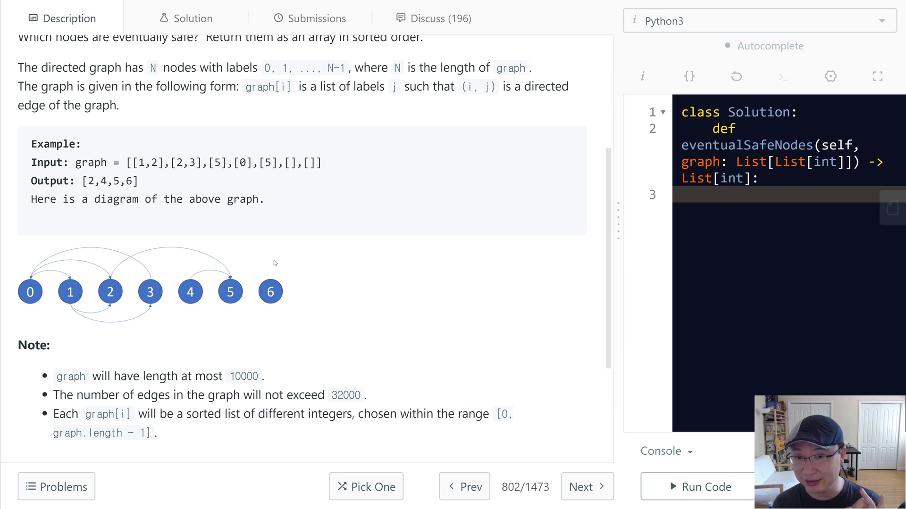
pyautogui.moveTo(611, 216)
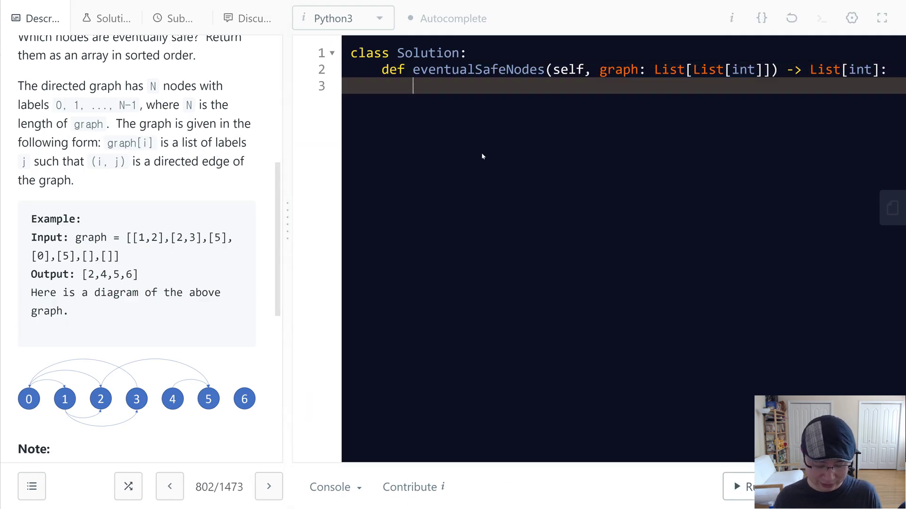
# Declare color = [0]*m with m = len(graph) as the per-node state array
pyautogui.write('color = [')
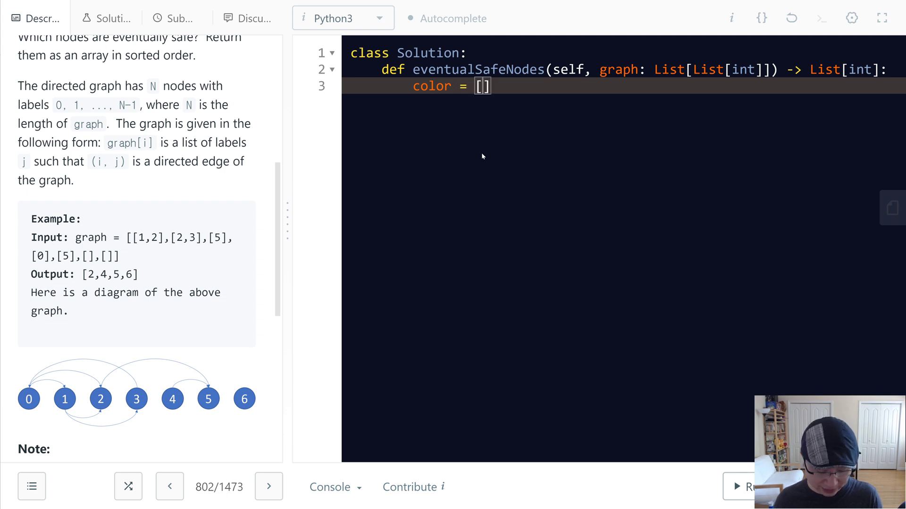
pyautogui.write('0')
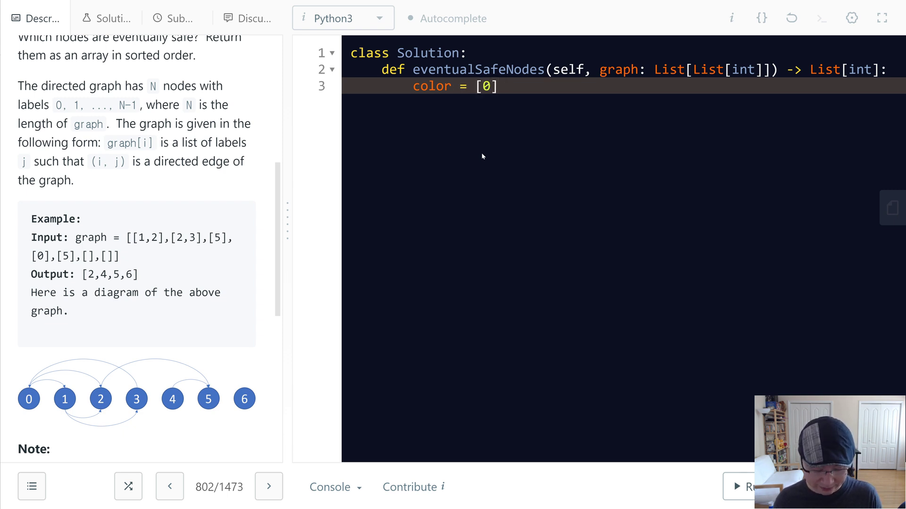
pyautogui.write('*')
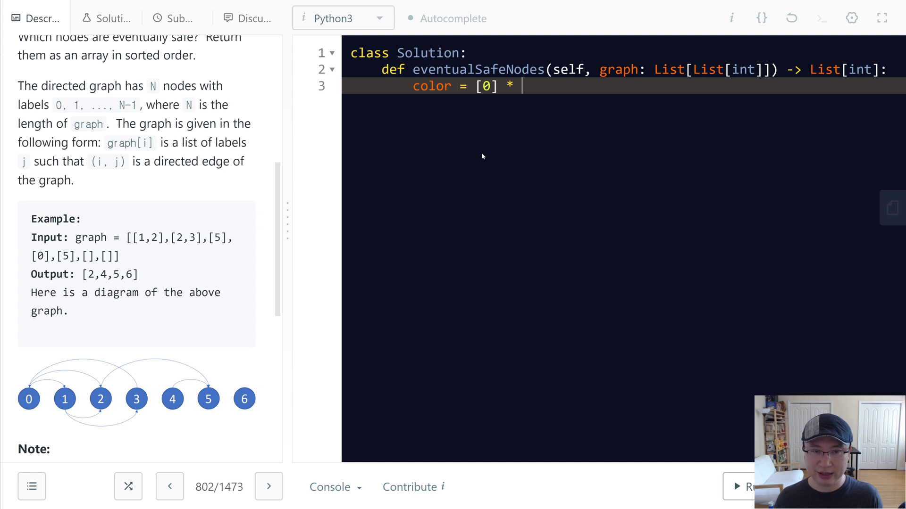
pyautogui.write('m')
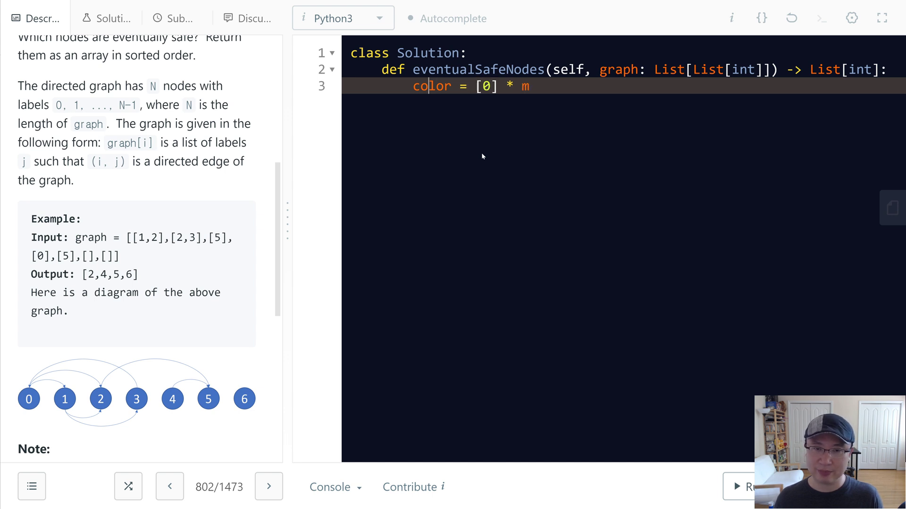
pyautogui.write('m =')
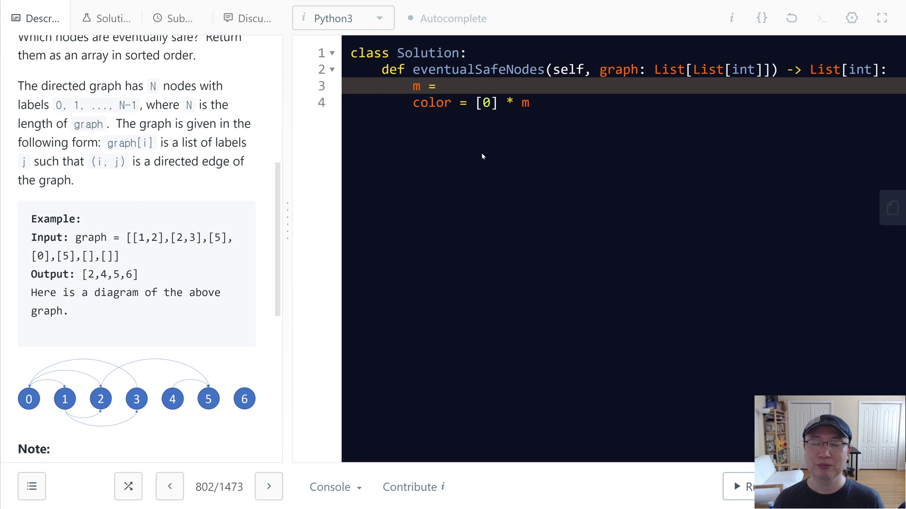
pyautogui.write('len(')
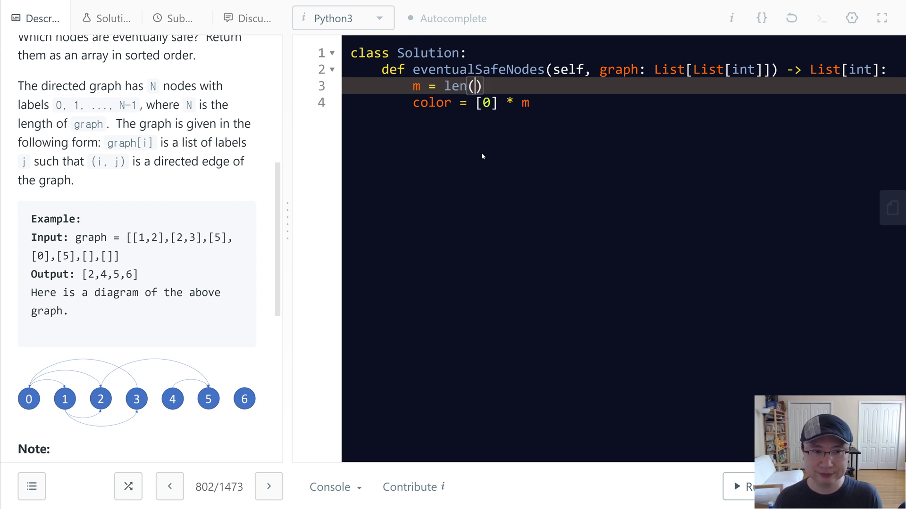
pyautogui.write('graph')
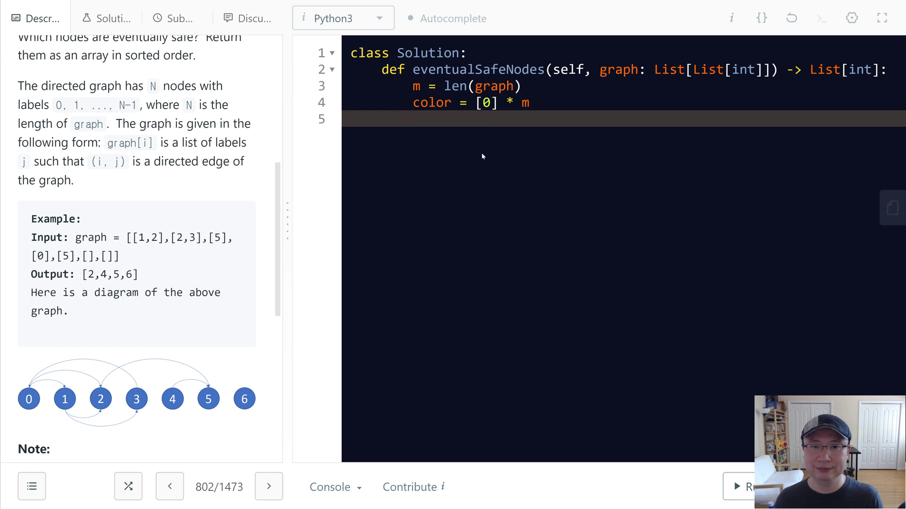
# Loop i over range(m), append i to output when dfs(i) is true, return output, and add output = []
pyautogui.write('for')
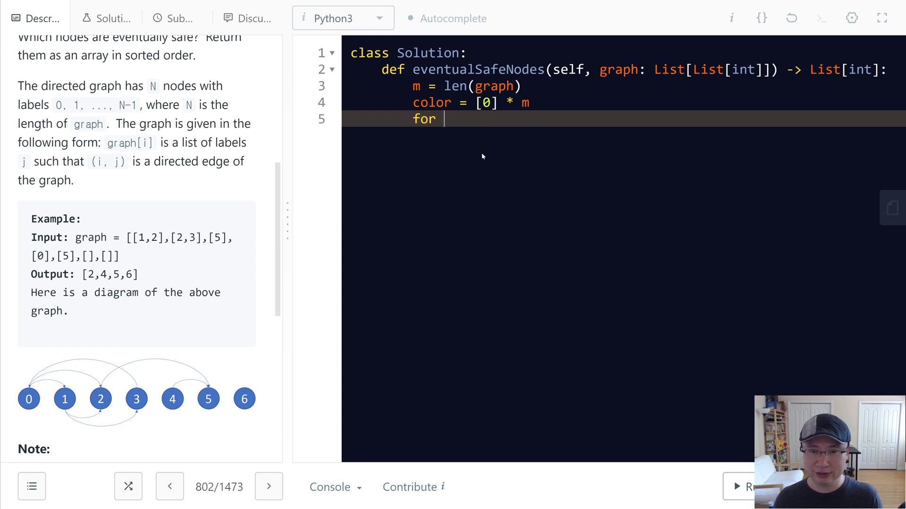
pyautogui.write('i in range(m):')
pyautogui.write('if')
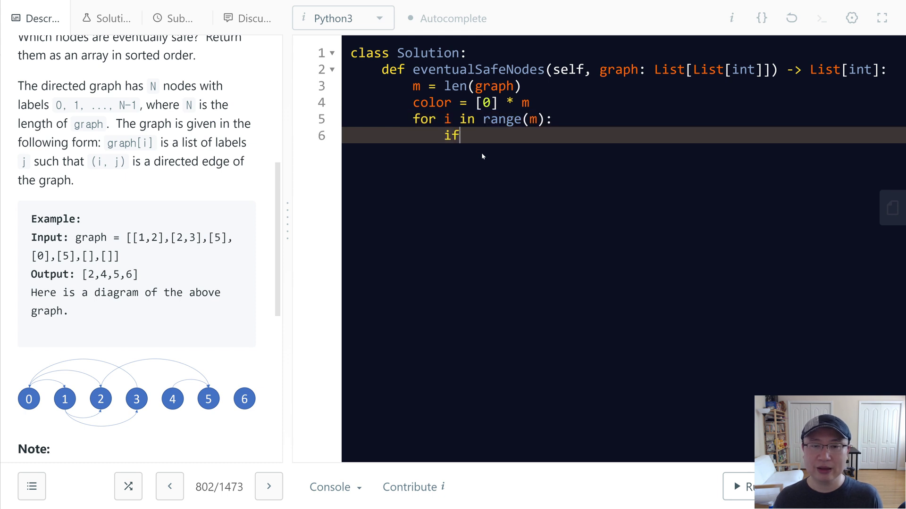
pyautogui.write('df')
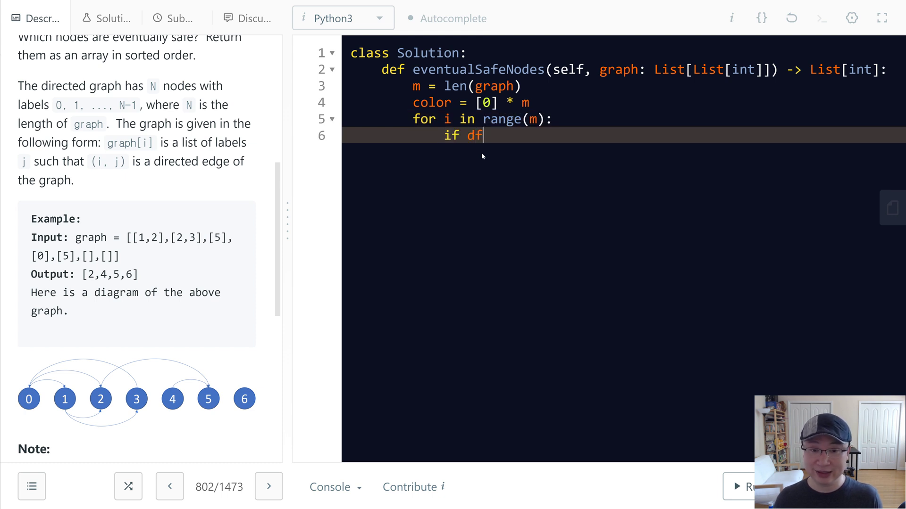
pyautogui.write('s()')
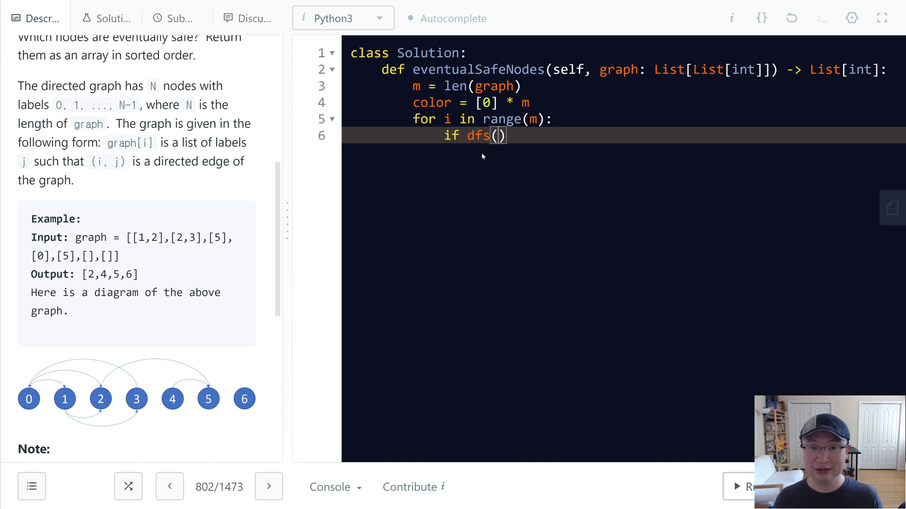
pyautogui.doubleClick(478, 136)
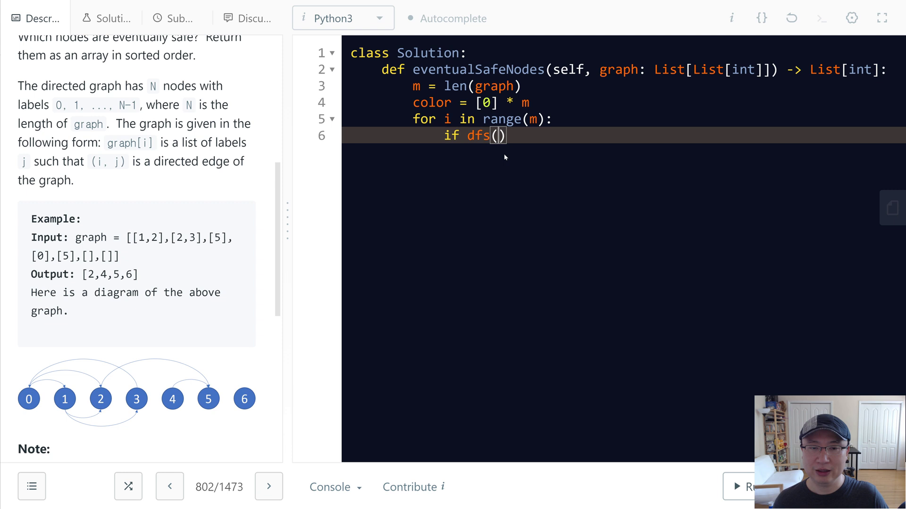
pyautogui.write('i')
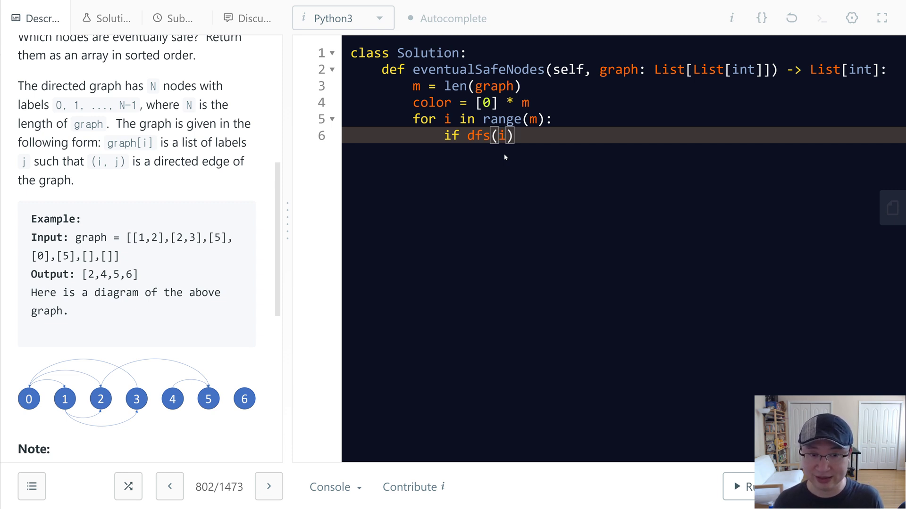
pyautogui.write(': output.ap')
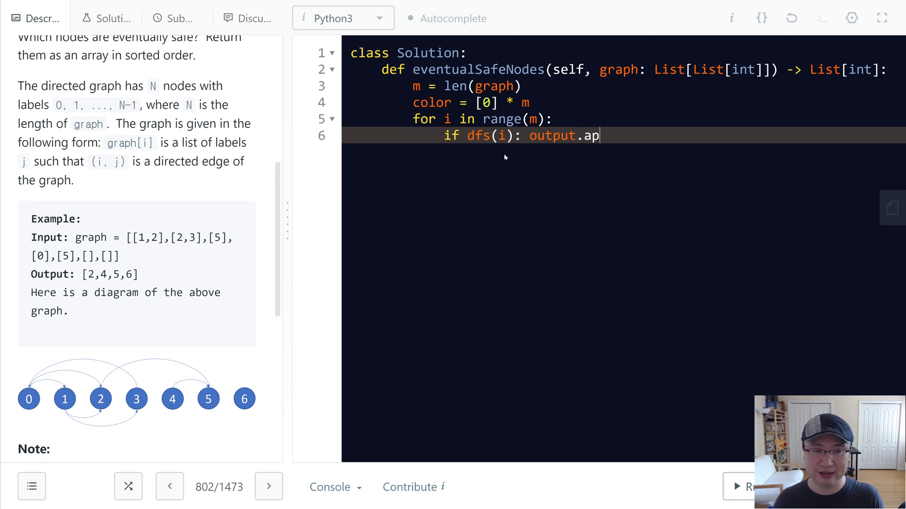
pyautogui.write('pend(i')
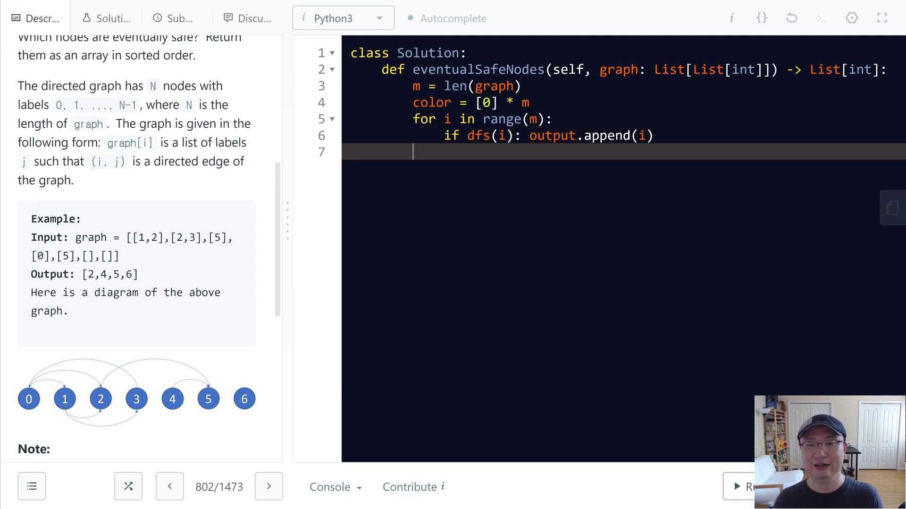
pyautogui.write('return output')
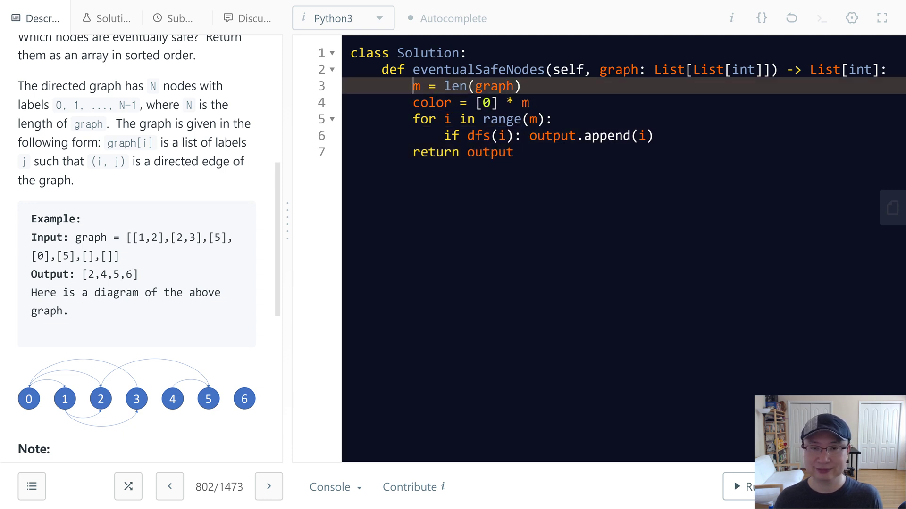
pyautogui.write('output = [')
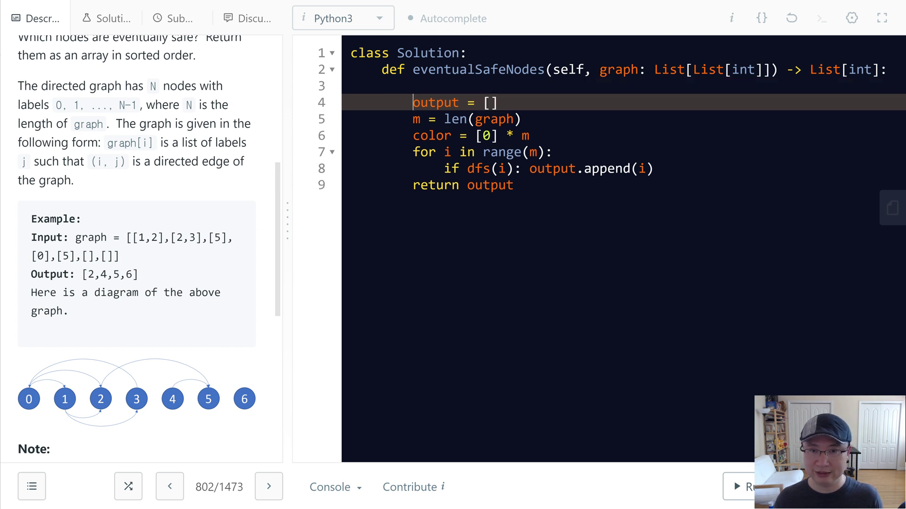
# Define the nested helper def dfs(i): above the output list
pyautogui.write('def df')
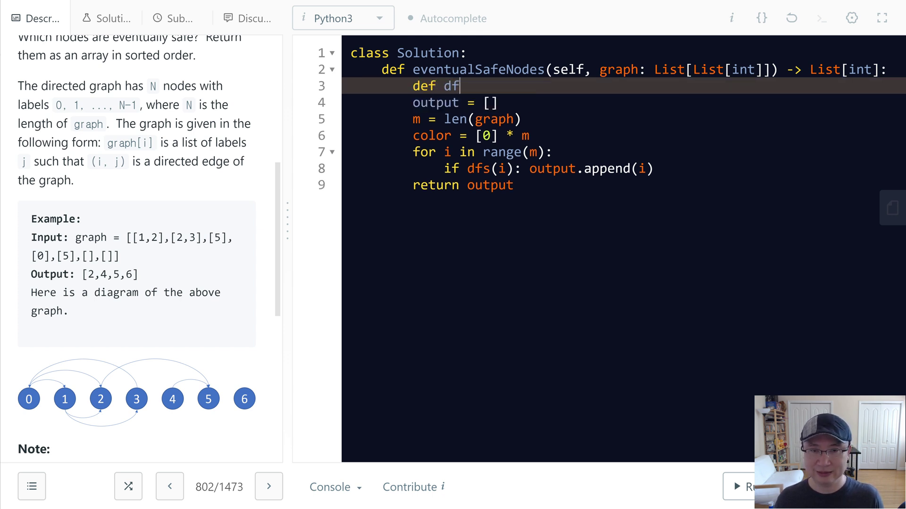
pyautogui.write('s(i):')
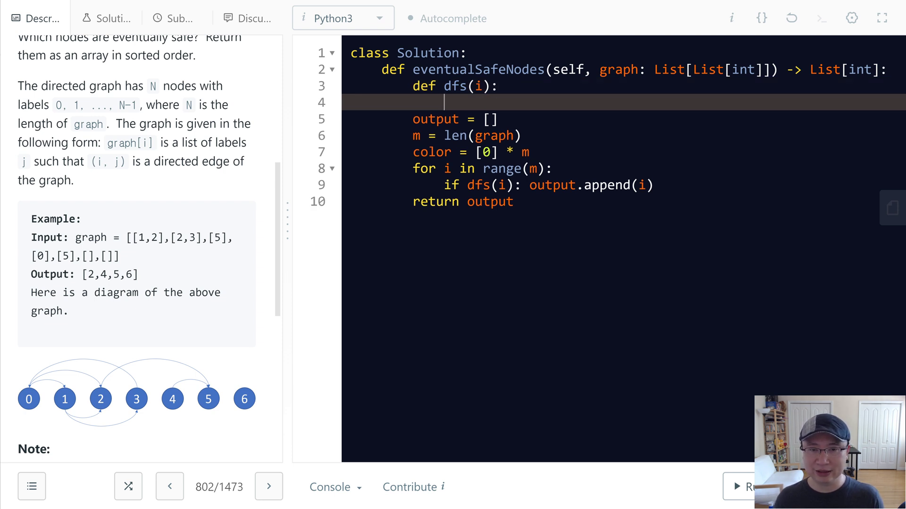
pyautogui.doubleClick(502, 168)
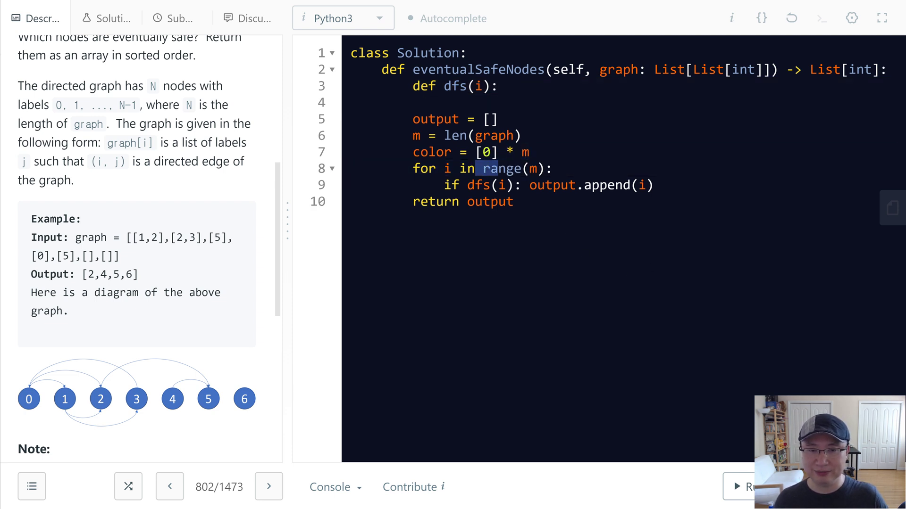
pyautogui.click(445, 103)
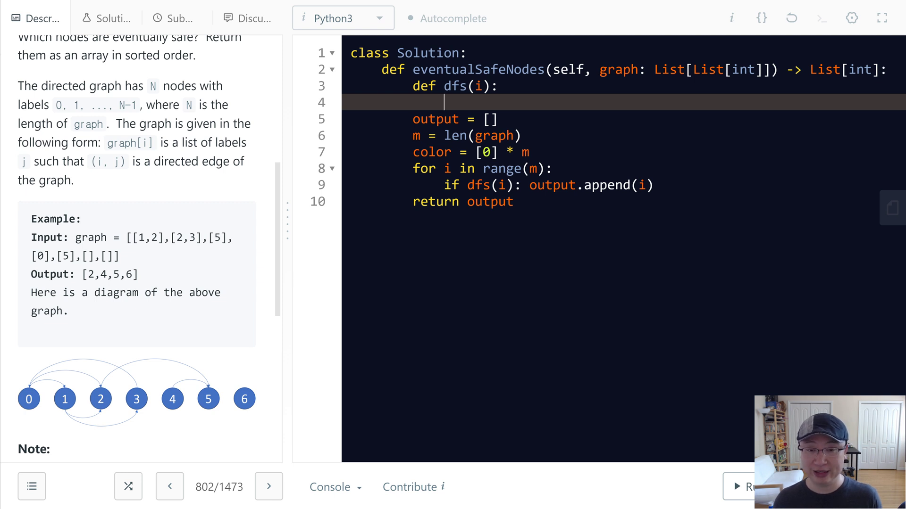
# Add the early check: if color[i]: return color[i] == 1
pyautogui.write('if')
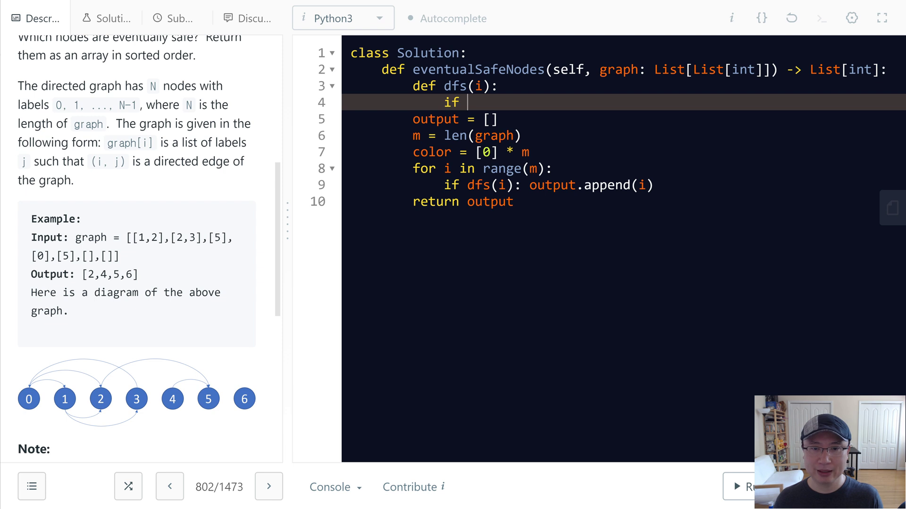
pyautogui.write('color[]')
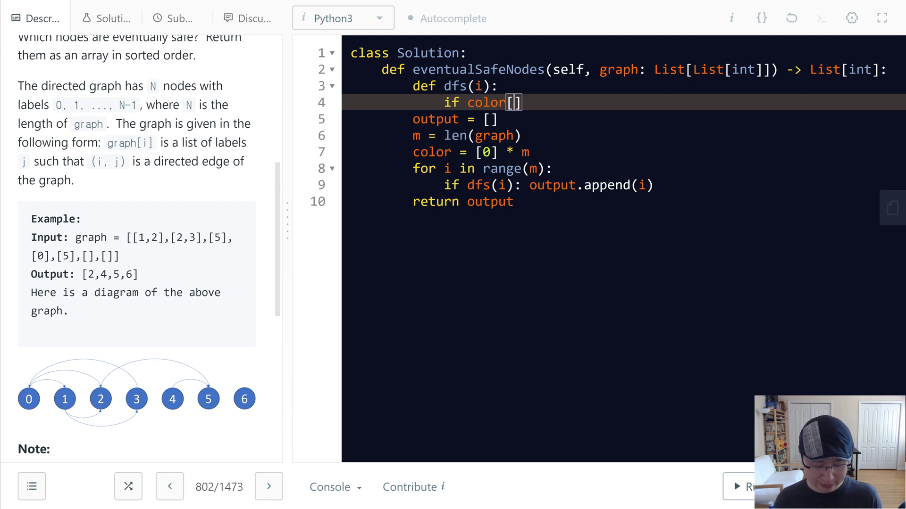
pyautogui.write('i]:')
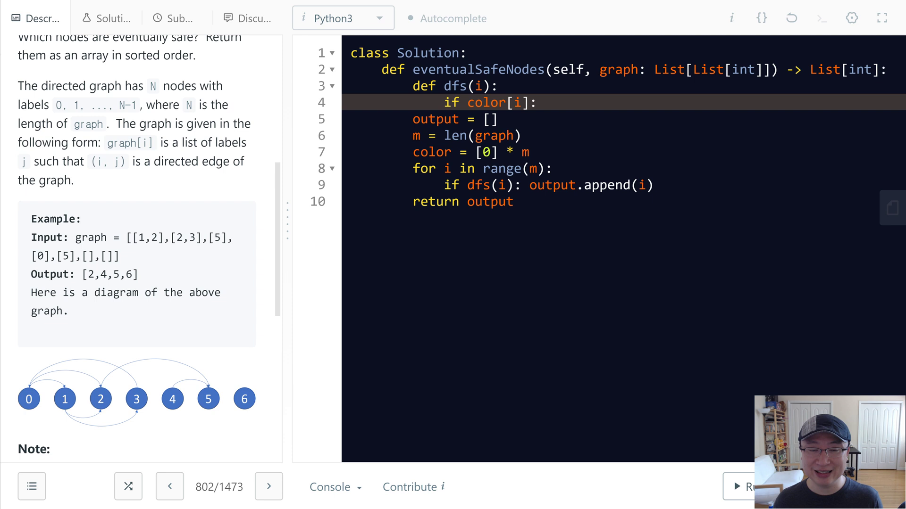
pyautogui.write('retu')
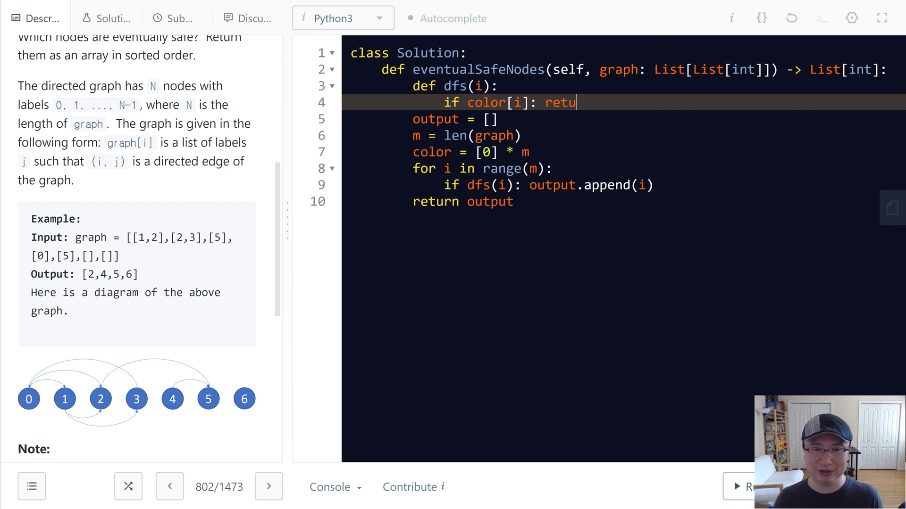
pyautogui.write('rn color[i] ==')
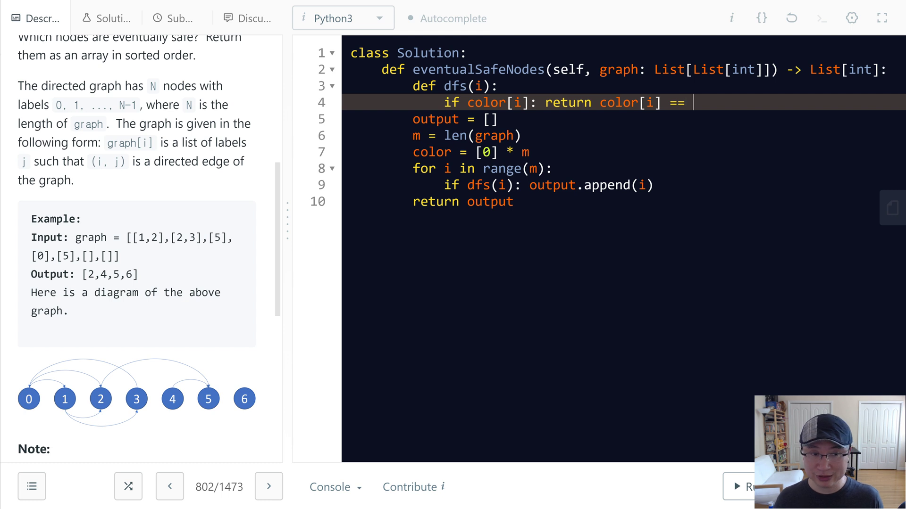
pyautogui.write('1')
pyautogui.click(628, 86)
pyautogui.write(' #')
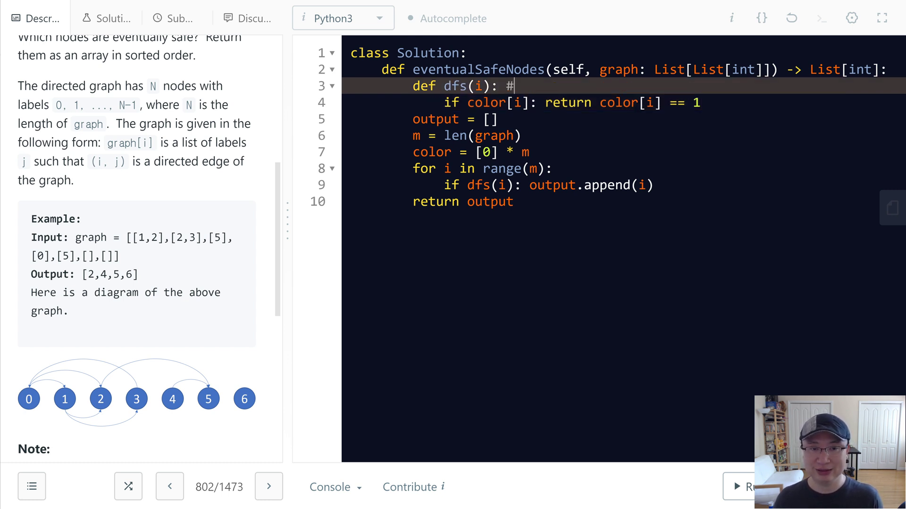
# Write the comment '0-not visited, 1-visited, 2-circle(safe)' beside the dfs line
pyautogui.write('0')
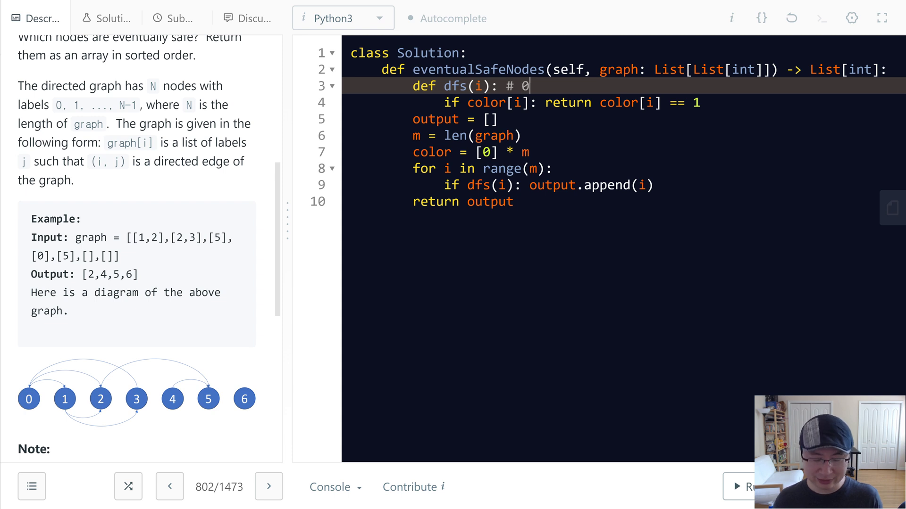
pyautogui.write('-not v')
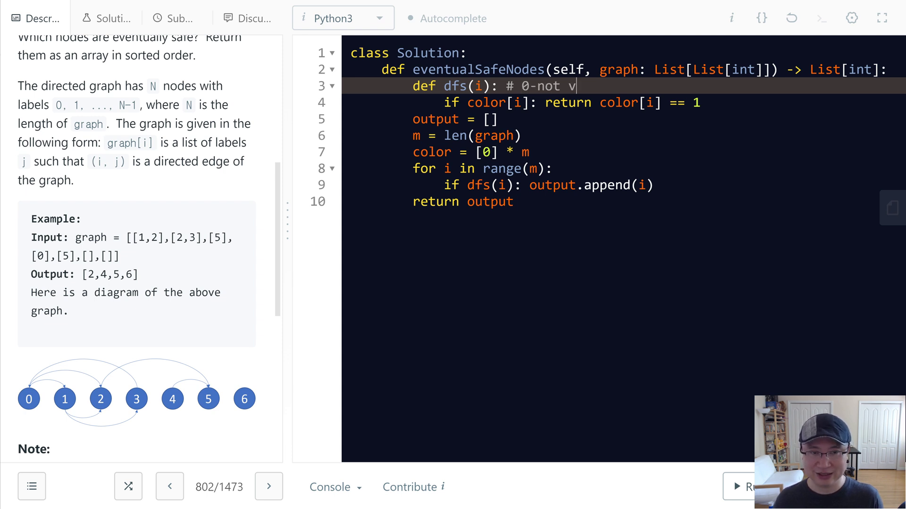
pyautogui.write('isited, 1')
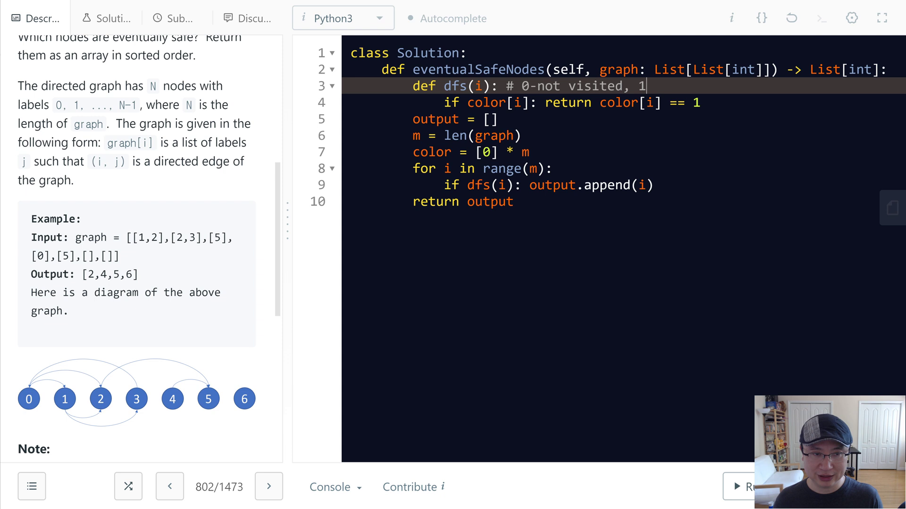
pyautogui.write('-visited, 2')
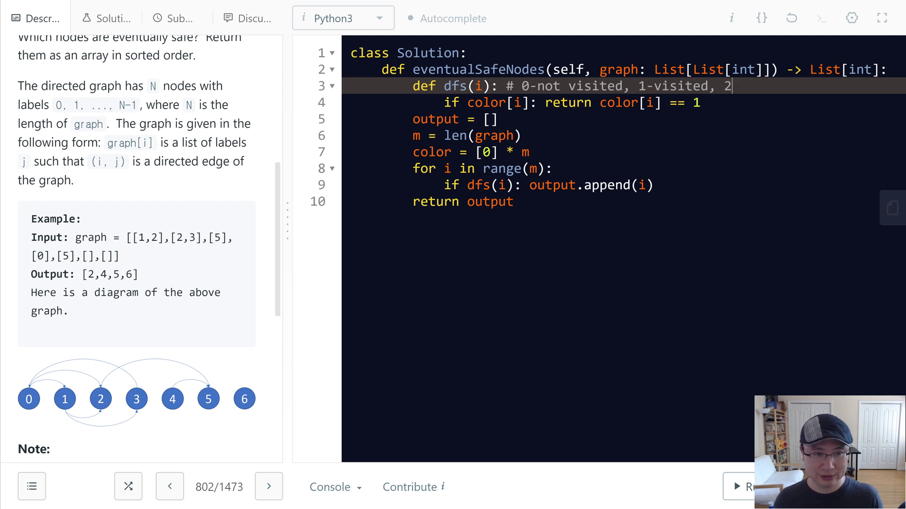
pyautogui.write('-')
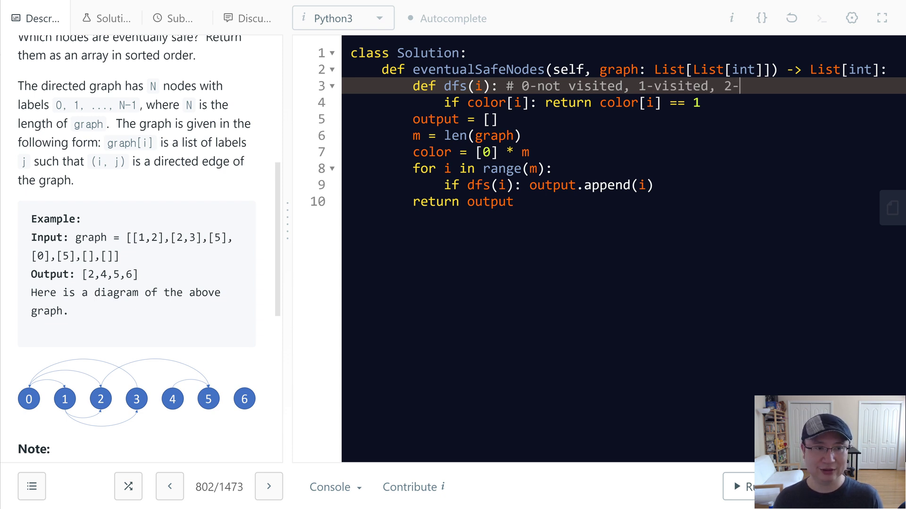
pyautogui.write('circle')
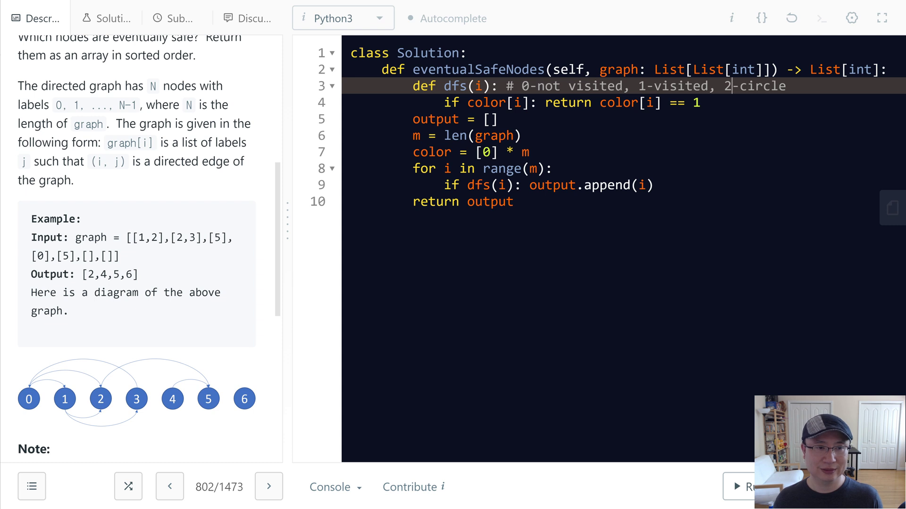
pyautogui.write('(sa')
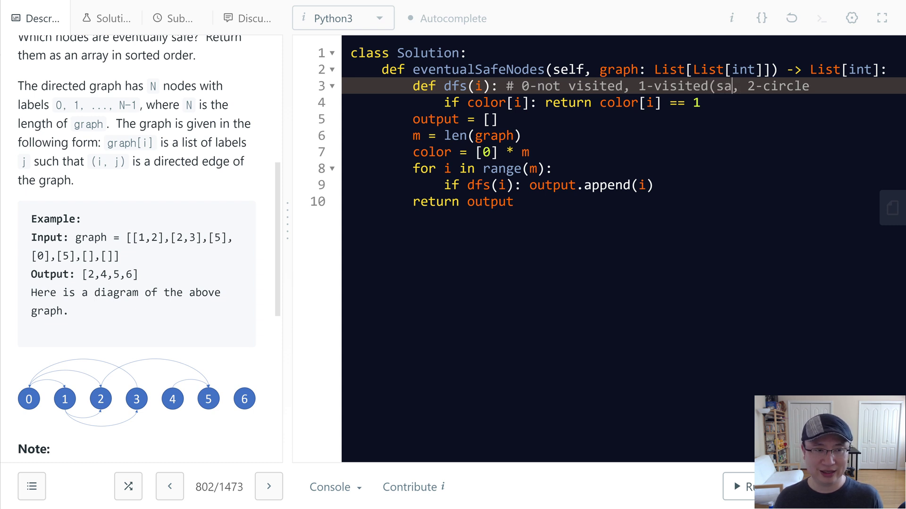
pyautogui.write('fe)')
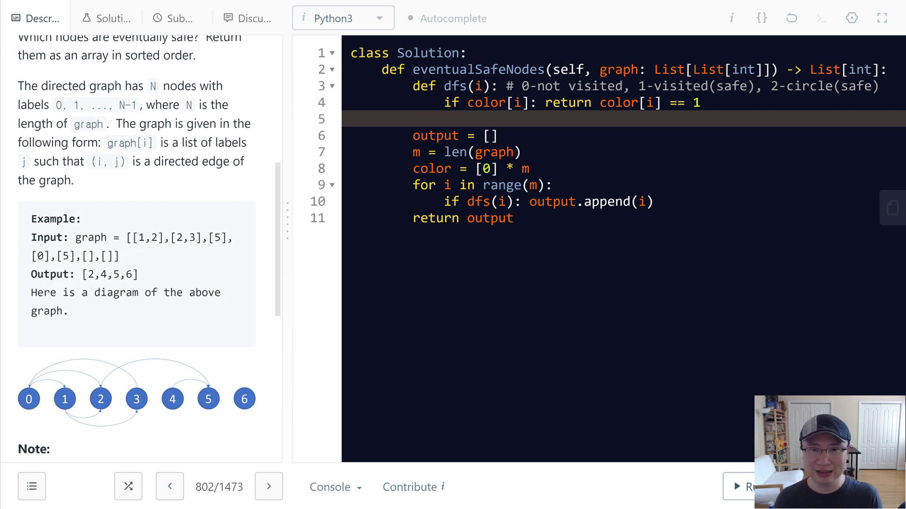
# Mark the node on entry with color[i] = 2
pyautogui.write('color[i]')
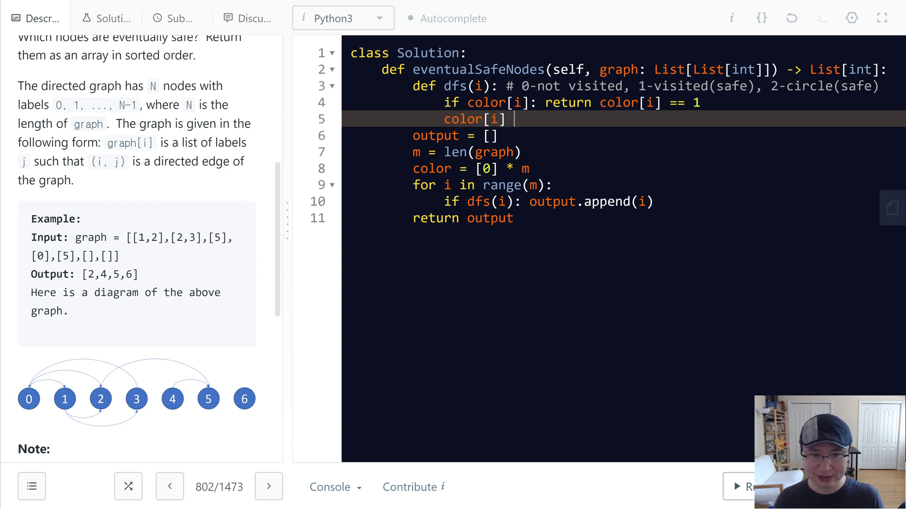
pyautogui.write('=')
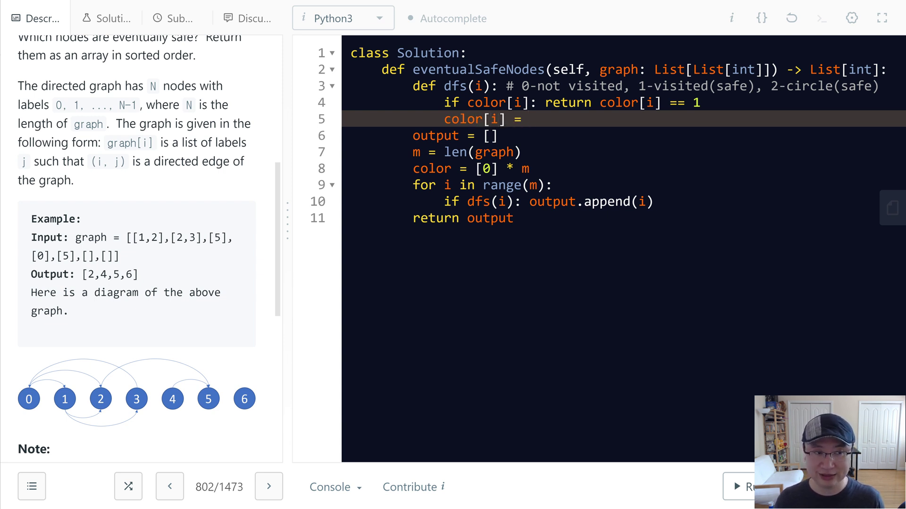
pyautogui.write('2')
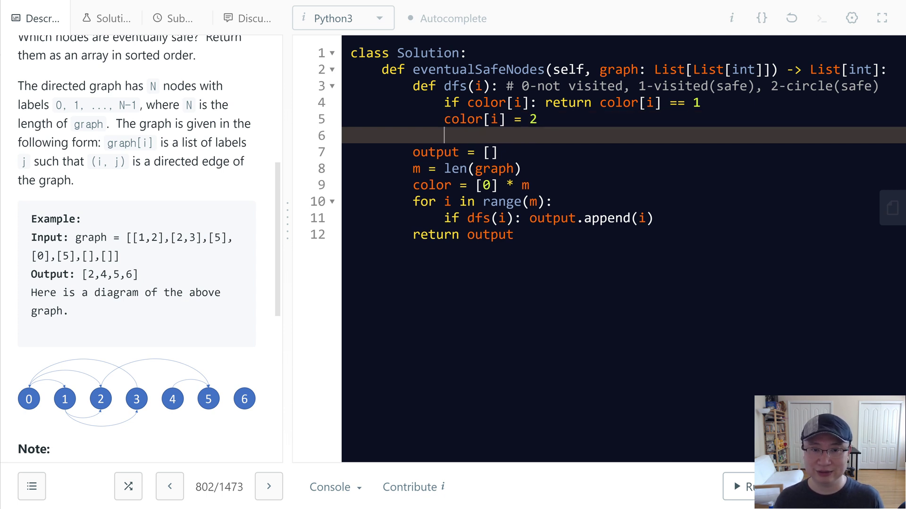
# Start the neighbour loop 'for n in graph[i]:' and position for its body
pyautogui.write('for')
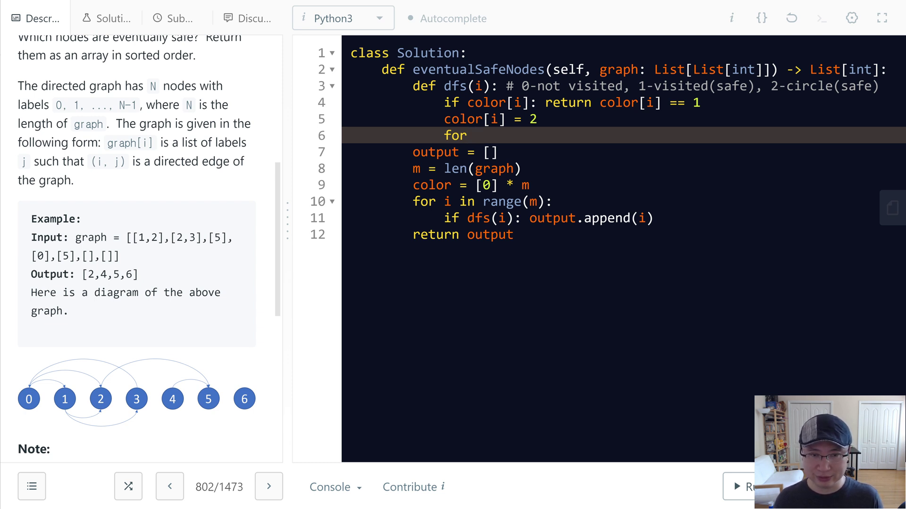
pyautogui.write('n in')
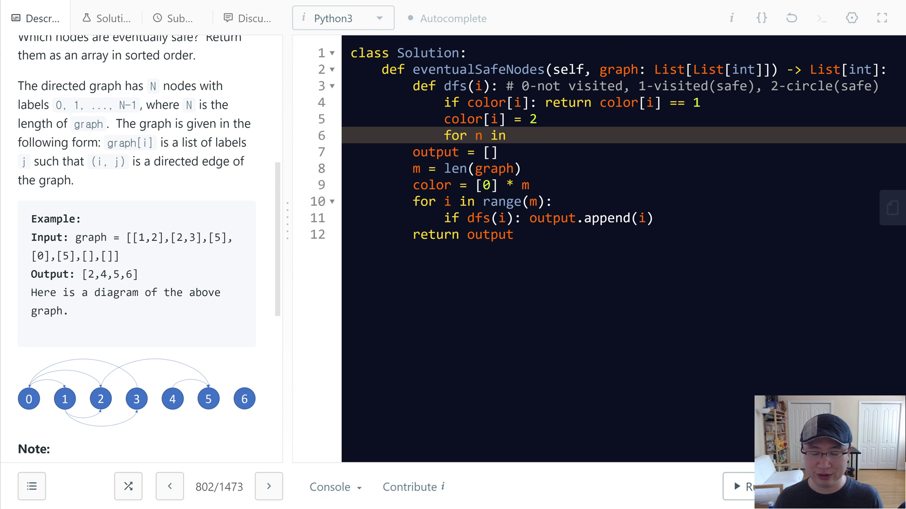
pyautogui.write('graph')
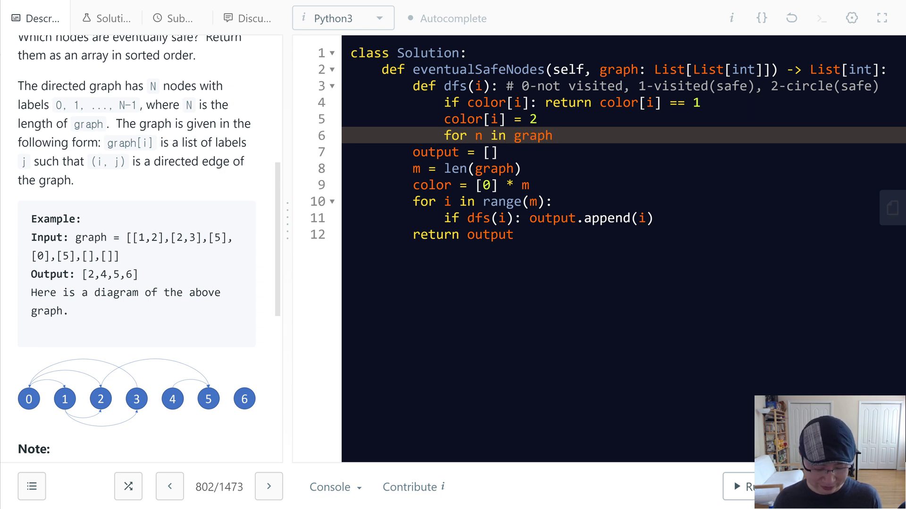
pyautogui.write('[i]')
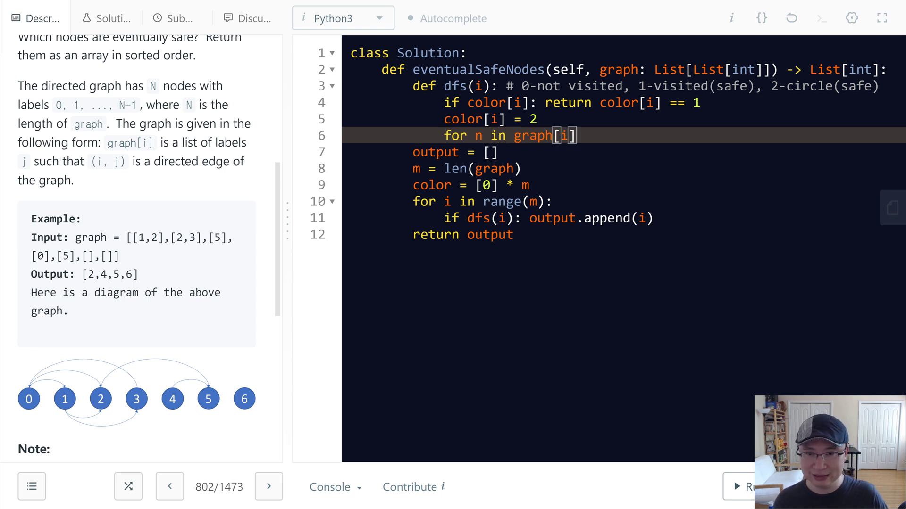
pyautogui.doubleClick(146, 238)
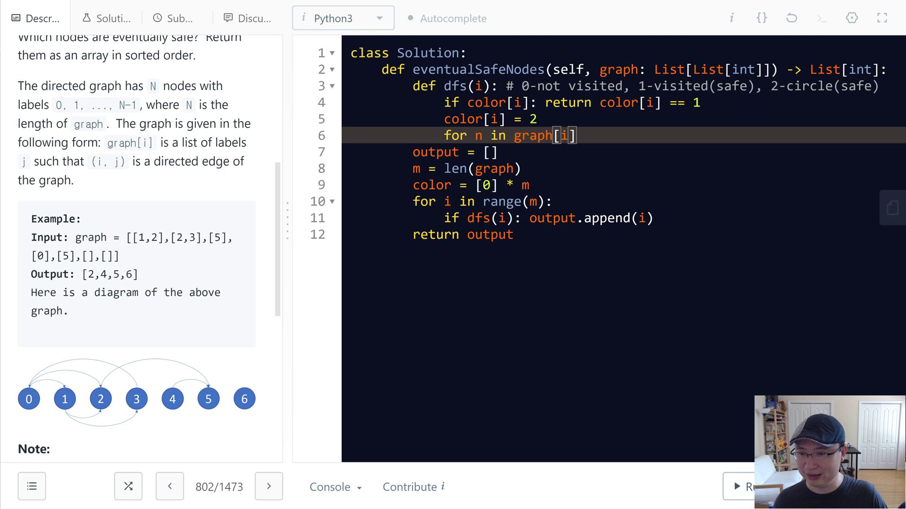
pyautogui.moveTo(155, 226)
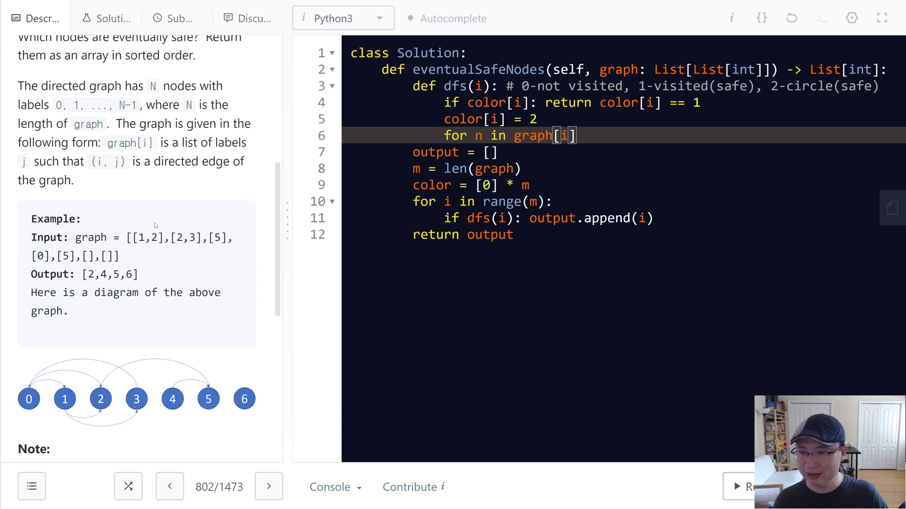
pyautogui.moveTo(173, 238)
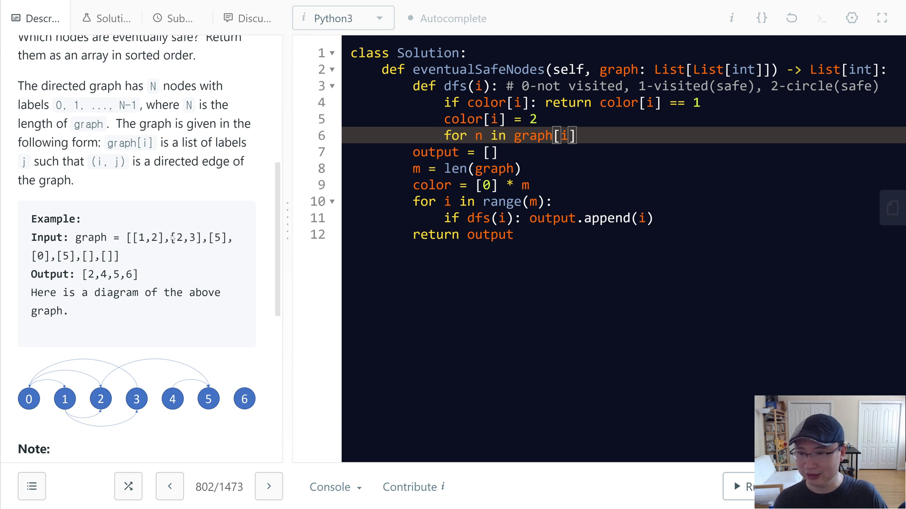
pyautogui.click(513, 235)
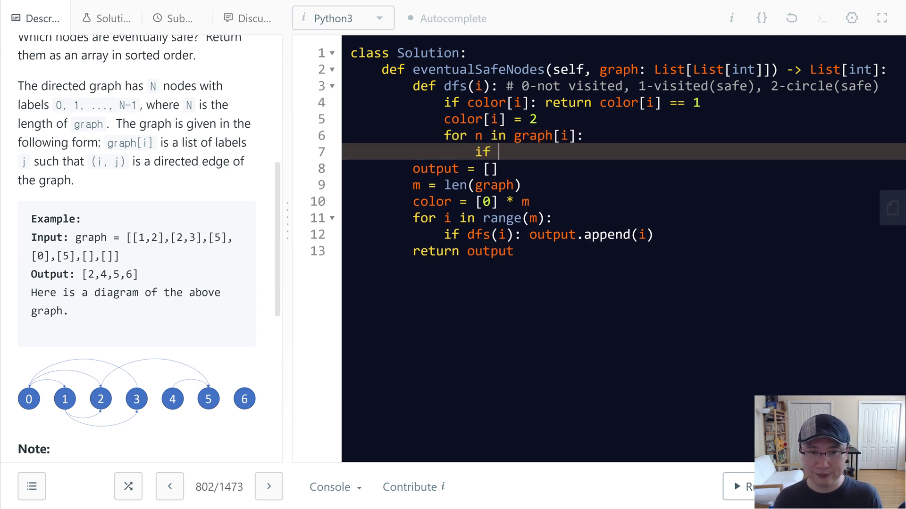
# Add 'if not dfs(n): return False' inside the neighbour loop
pyautogui.write('df')
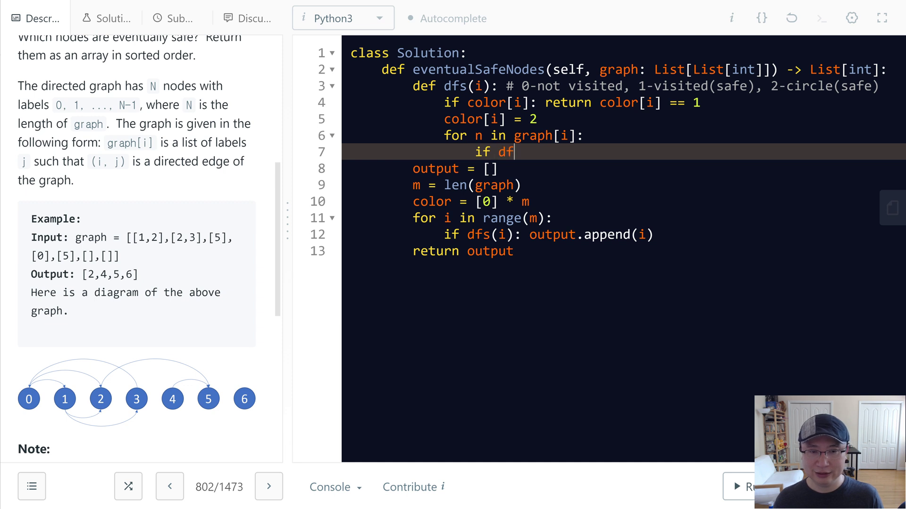
pyautogui.write('(n)')
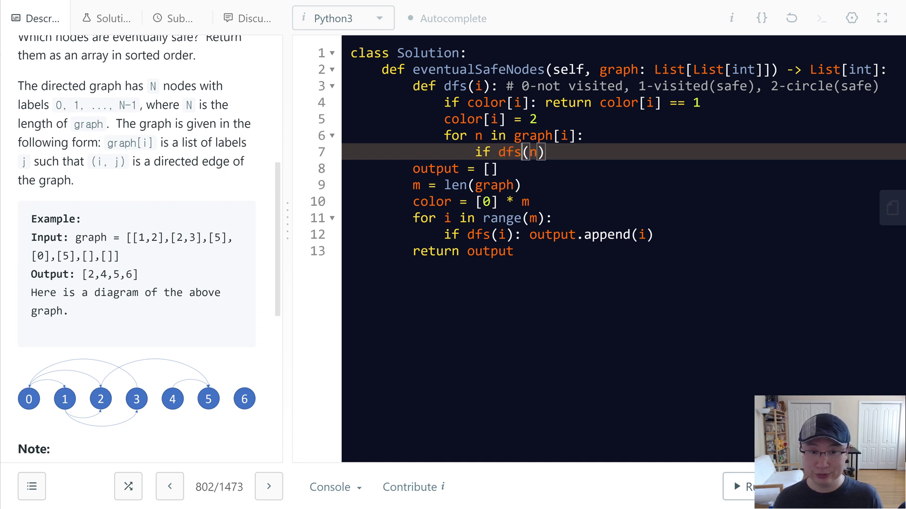
pyautogui.write('not')
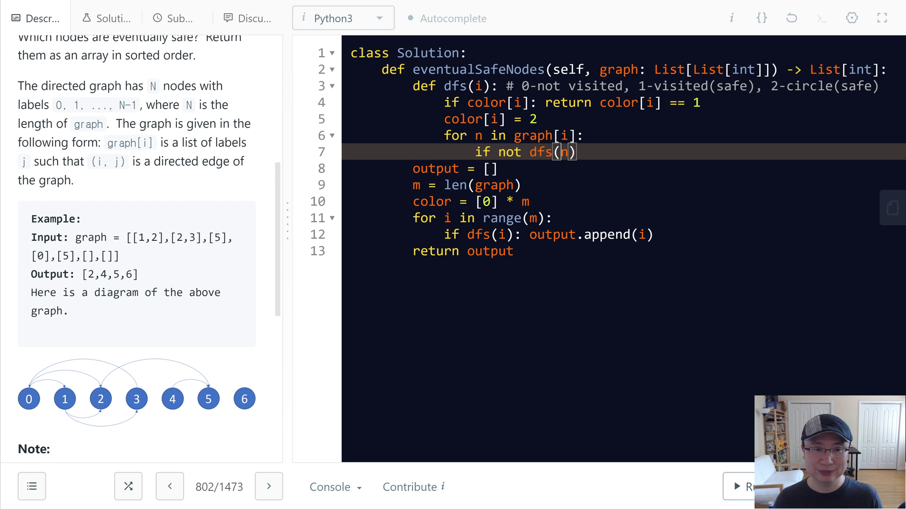
pyautogui.press('enter')
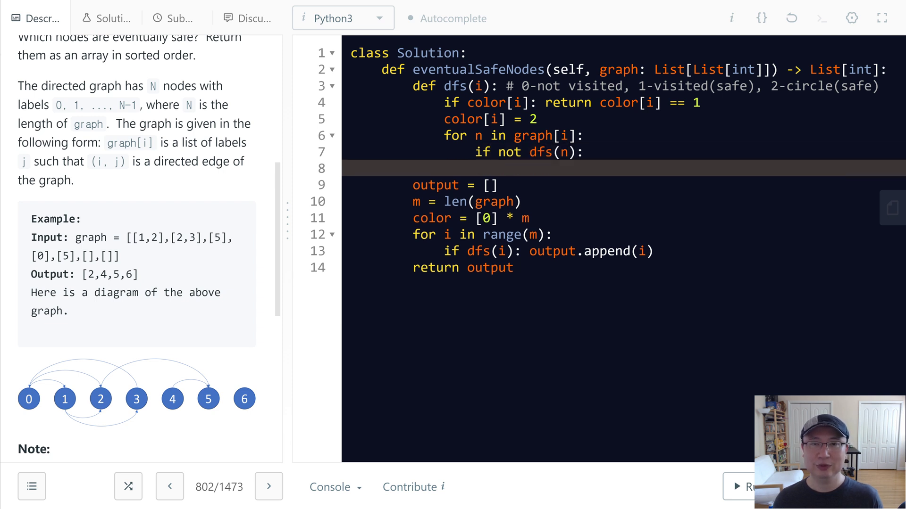
pyautogui.write('return False')
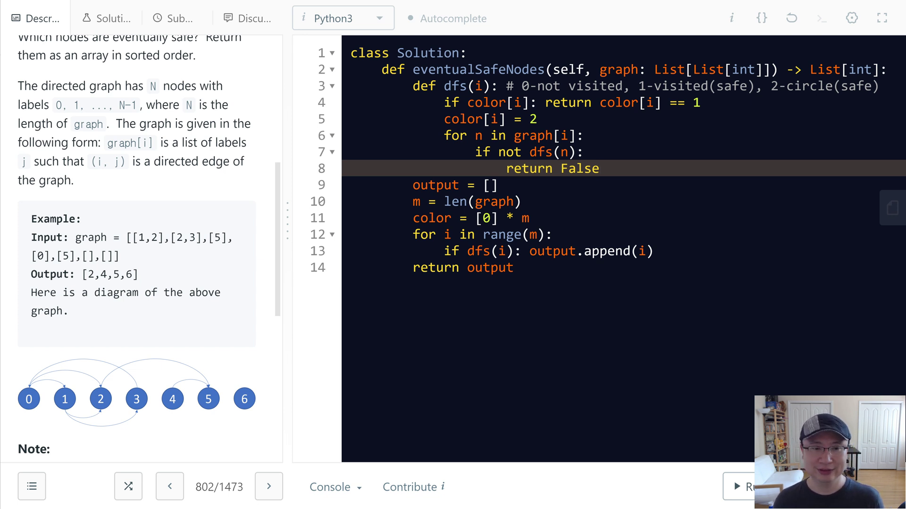
pyautogui.press('enter')
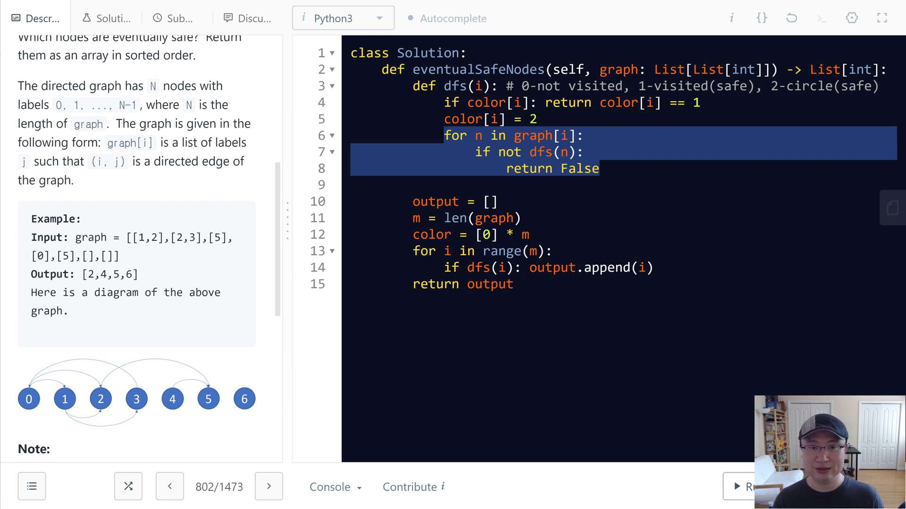
# Finish dfs with color[i] = 1 and return True, then submit the solution for an Accepted result
pyautogui.write('co')
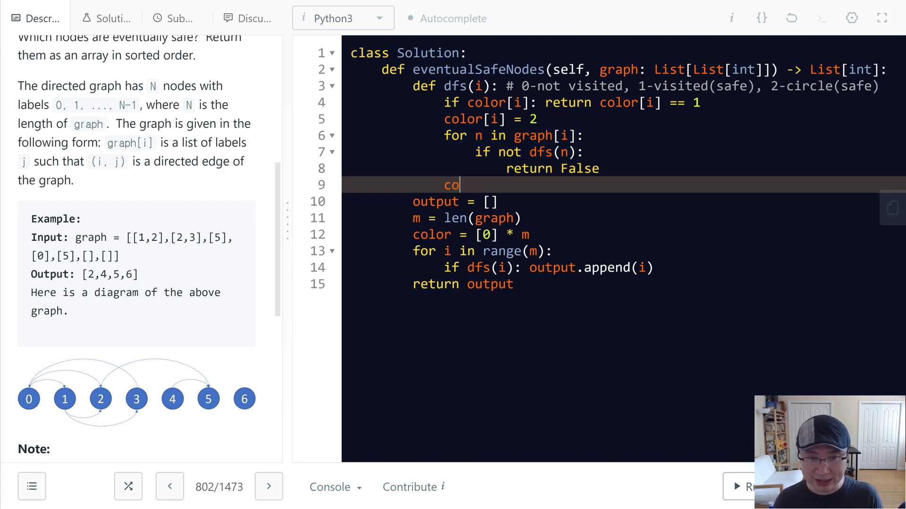
pyautogui.write('lor[i]')
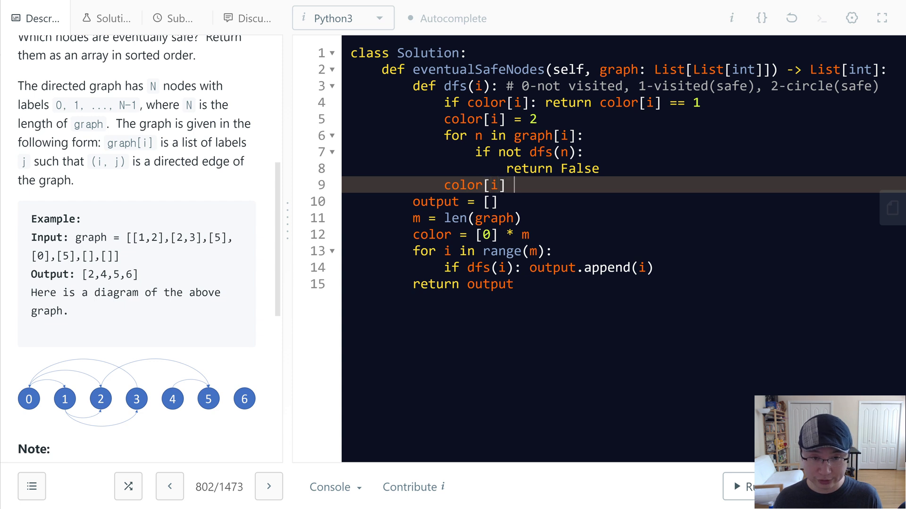
pyautogui.write('= 1')
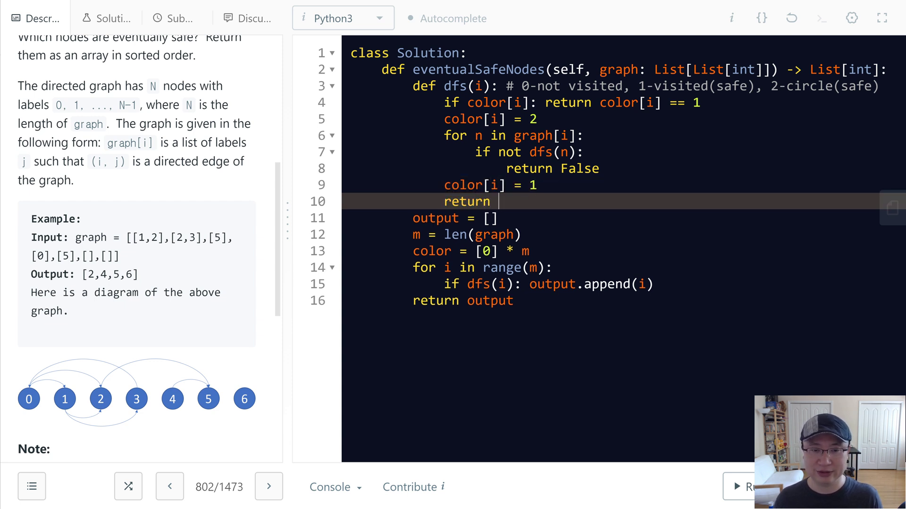
pyautogui.write('True')
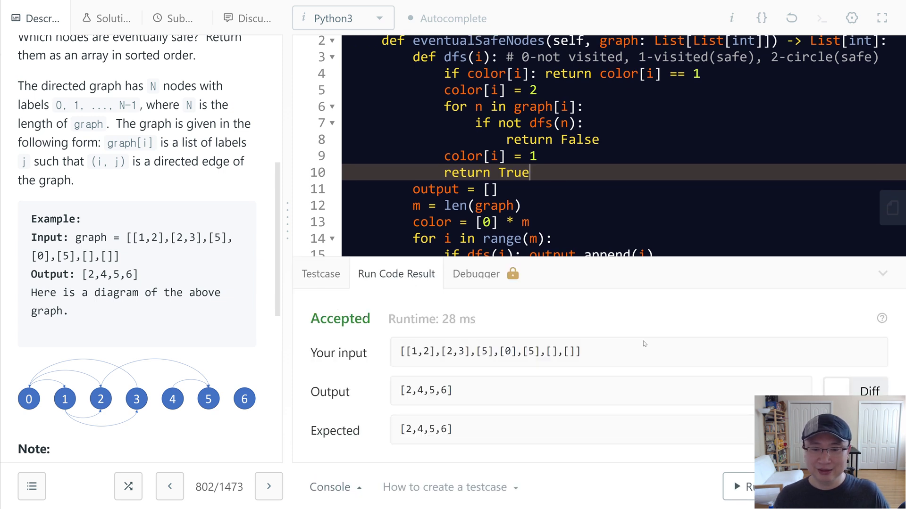
pyautogui.click(175, 18)
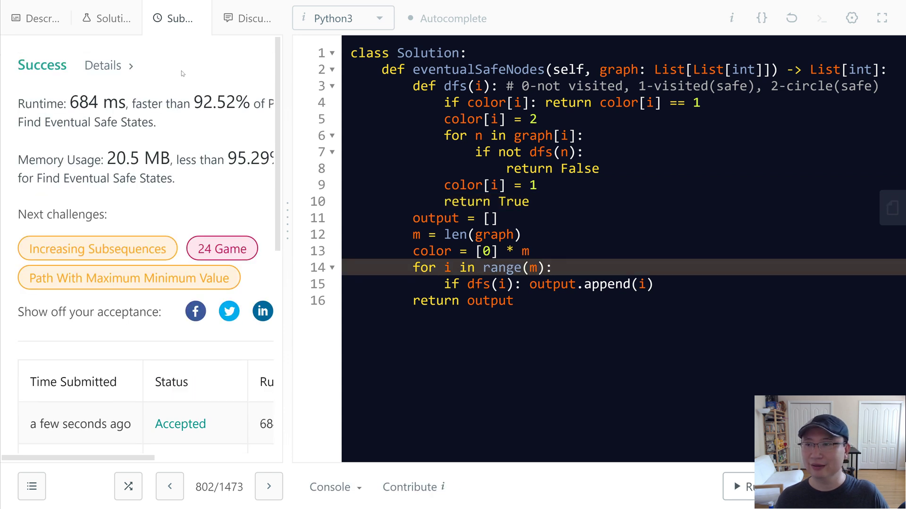
# Return to the Description tab and scroll to the Note section beside the solution
pyautogui.click(41, 18)
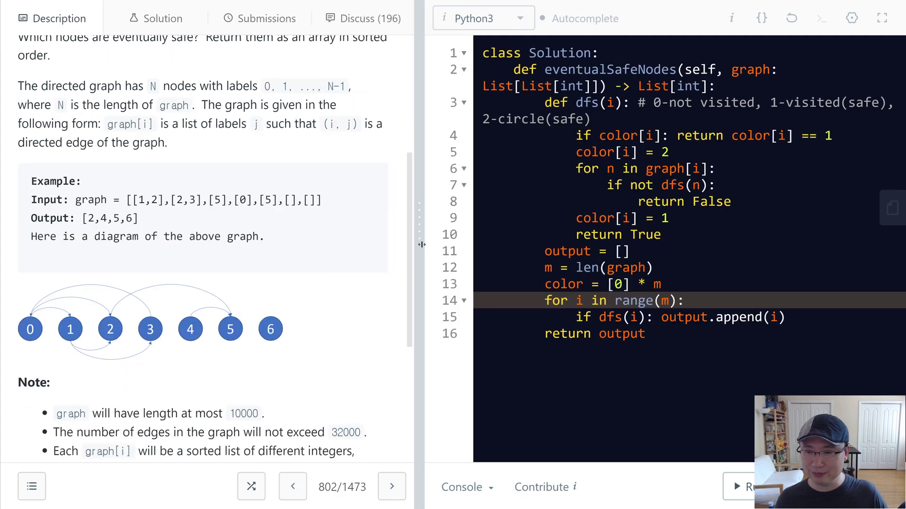
pyautogui.scroll(-3)
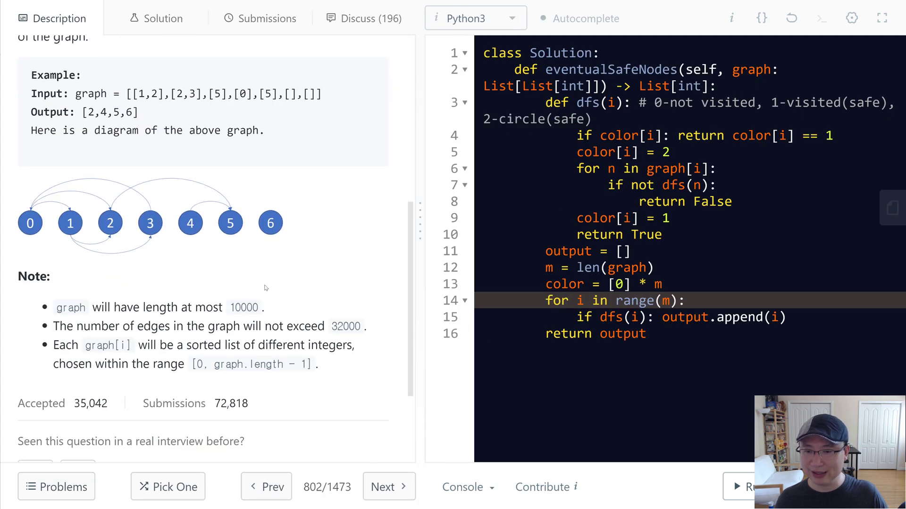